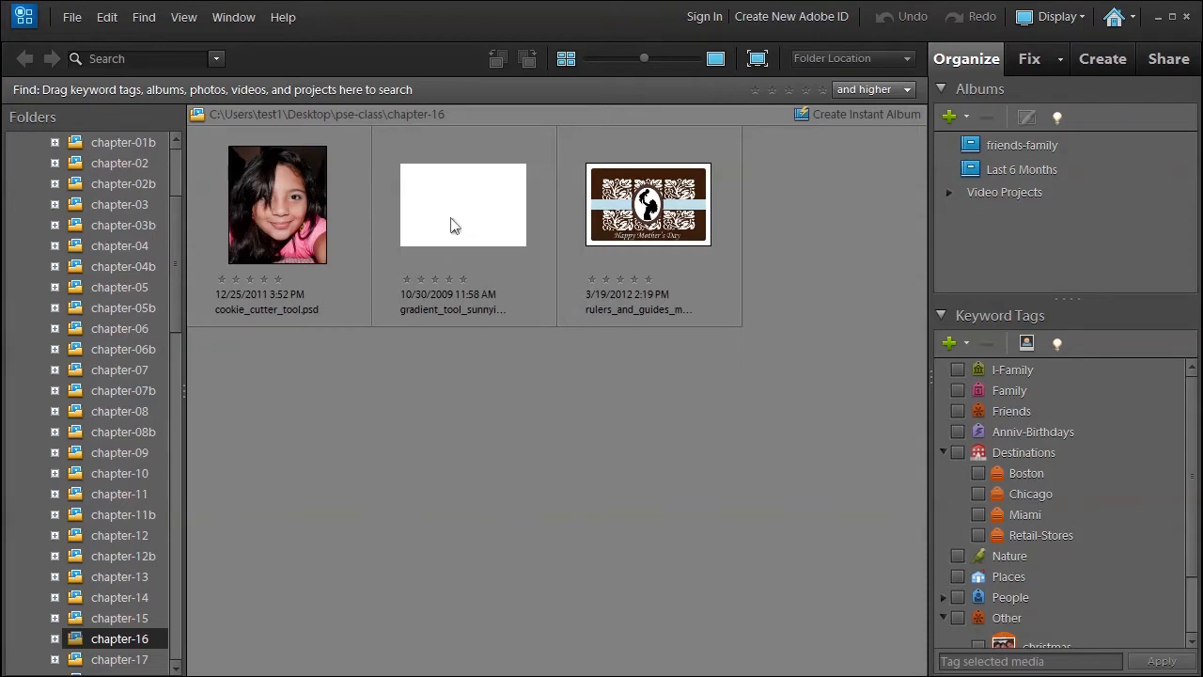
# Open the blank white gradient_tool image from chapter-16 in the Editor
pyautogui.click(462, 205)
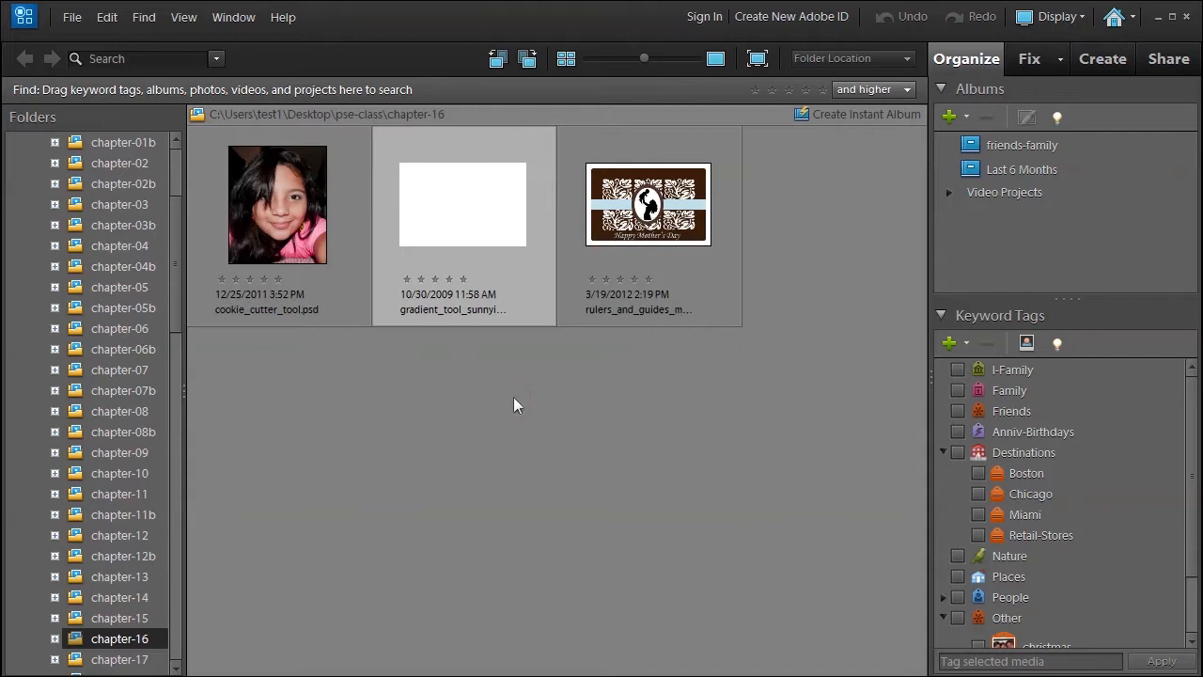
pyautogui.doubleClick(463, 203)
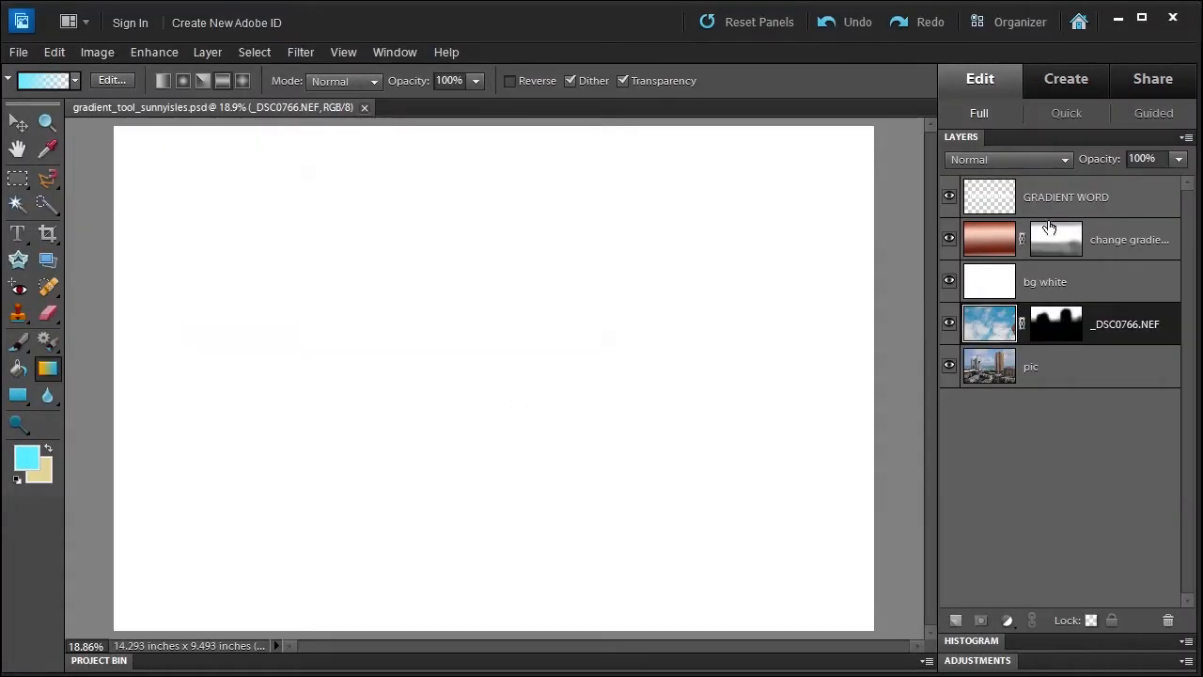
# Delete the GRADIENT WORD and change gradients layers, confirming each, leaving three layers
pyautogui.click(1169, 620)
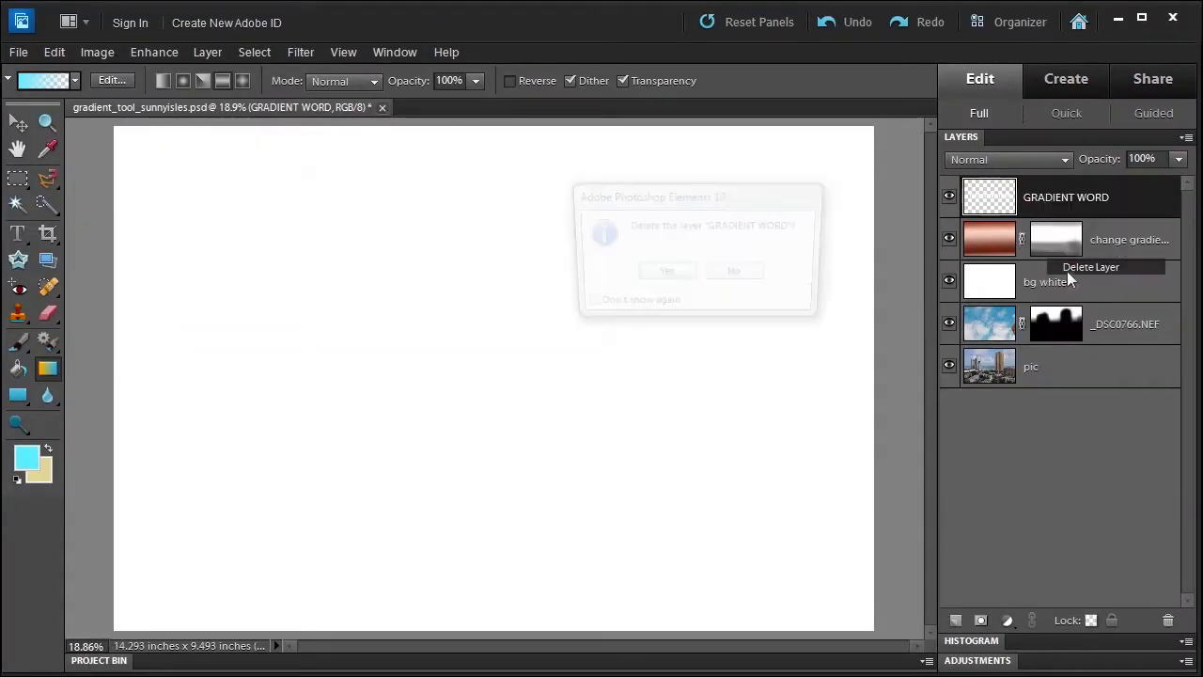
pyautogui.click(667, 271)
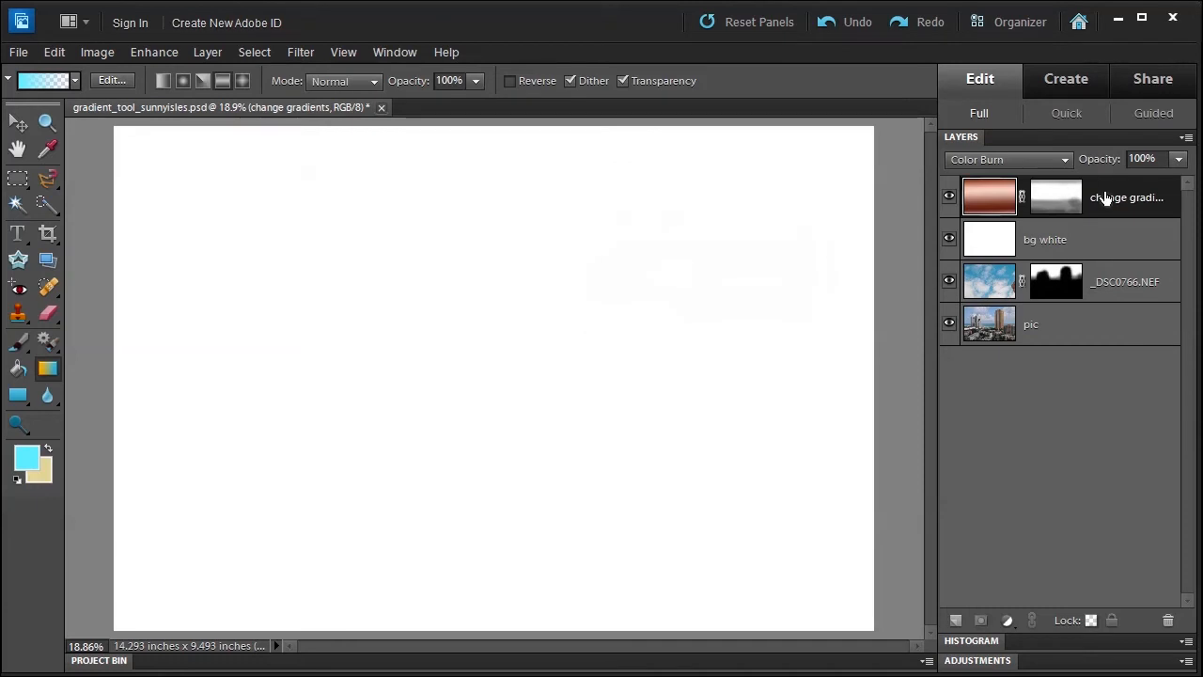
pyautogui.click(1168, 621)
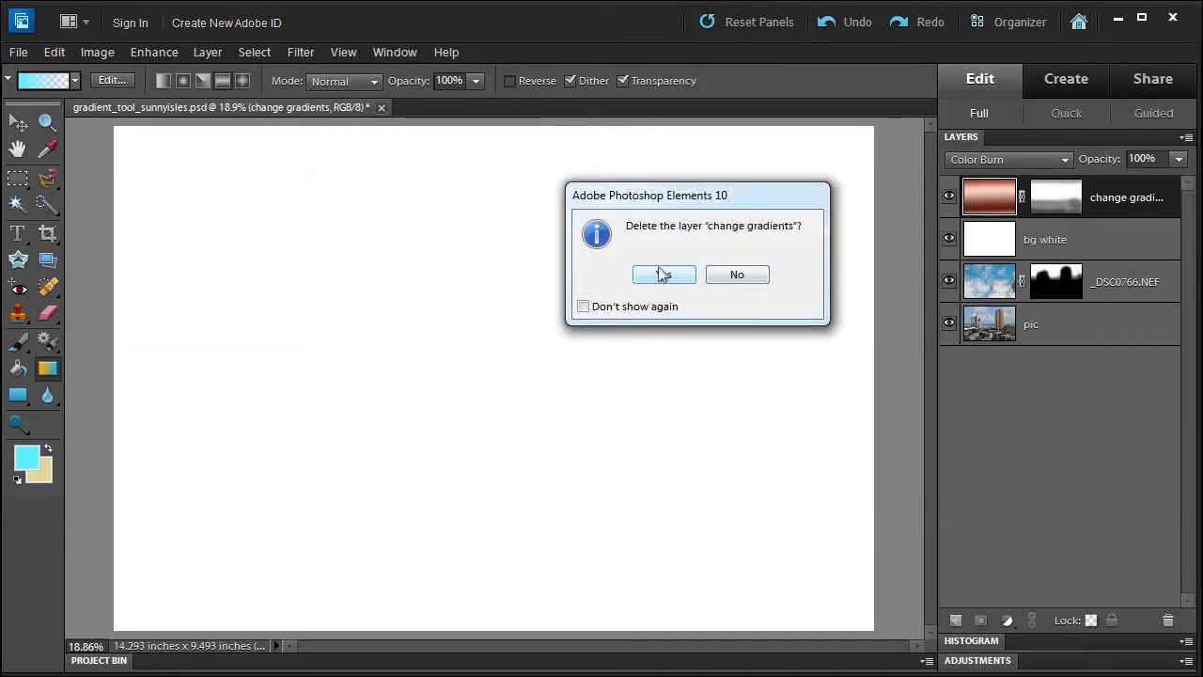
pyautogui.click(663, 274)
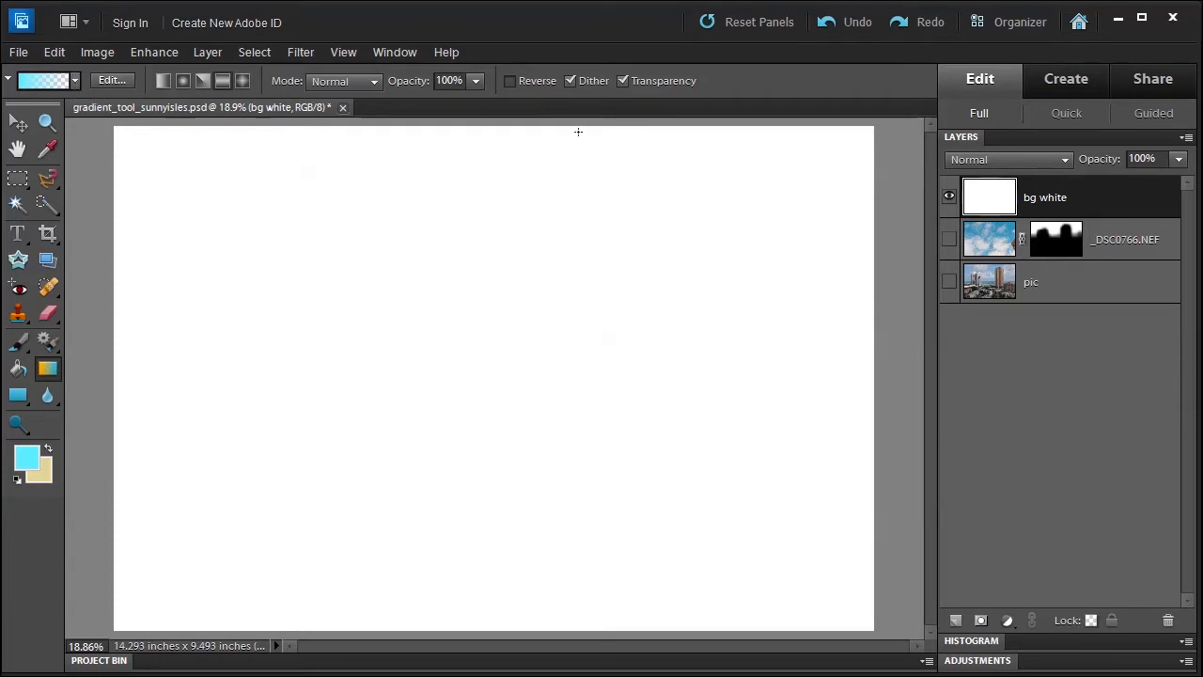
# Load the Pastels gradient preset set in the gradient picker, then close the picker
pyautogui.click(76, 81)
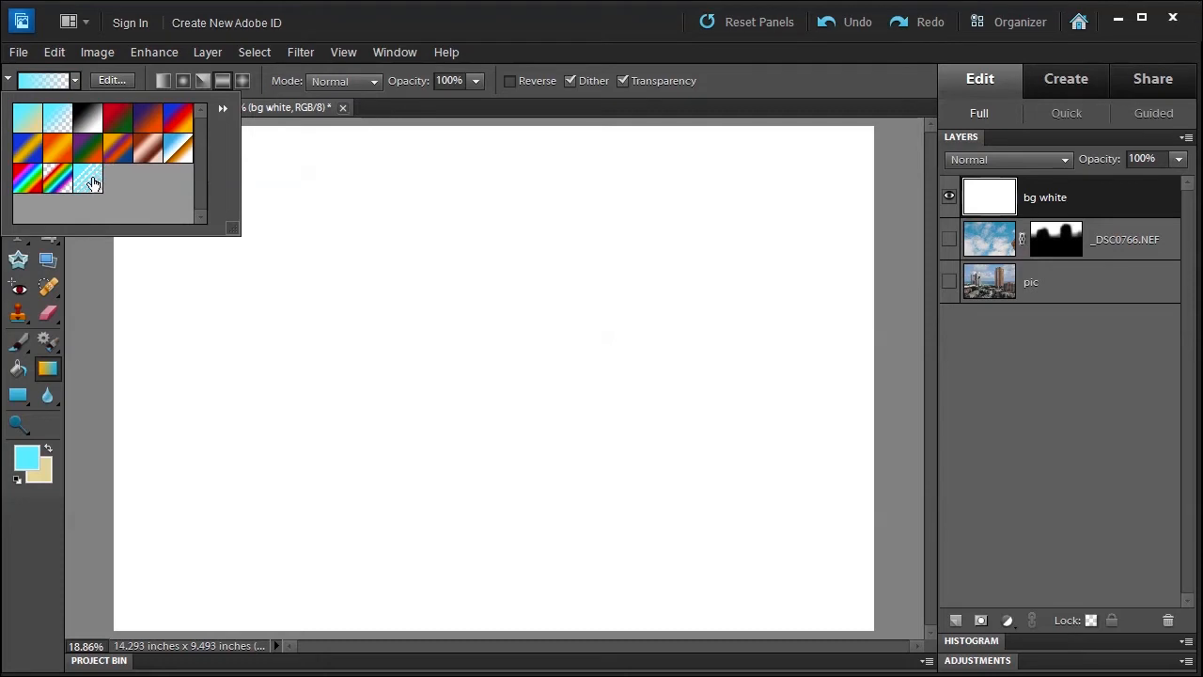
pyautogui.click(222, 109)
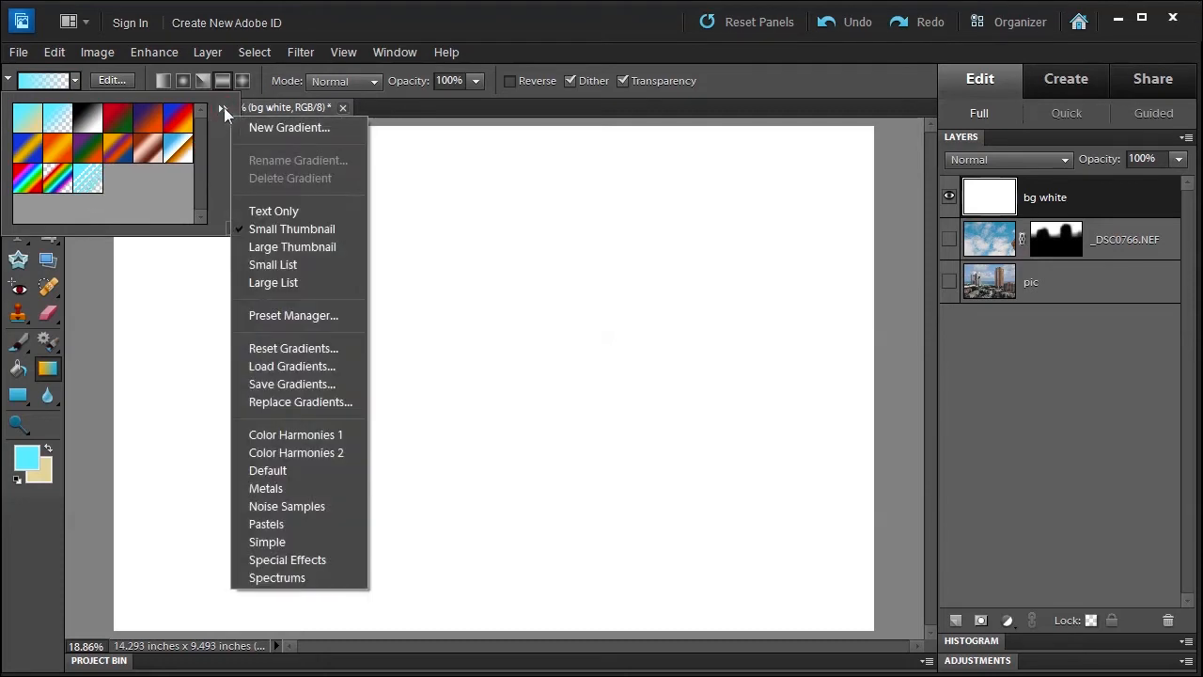
pyautogui.moveTo(286, 560)
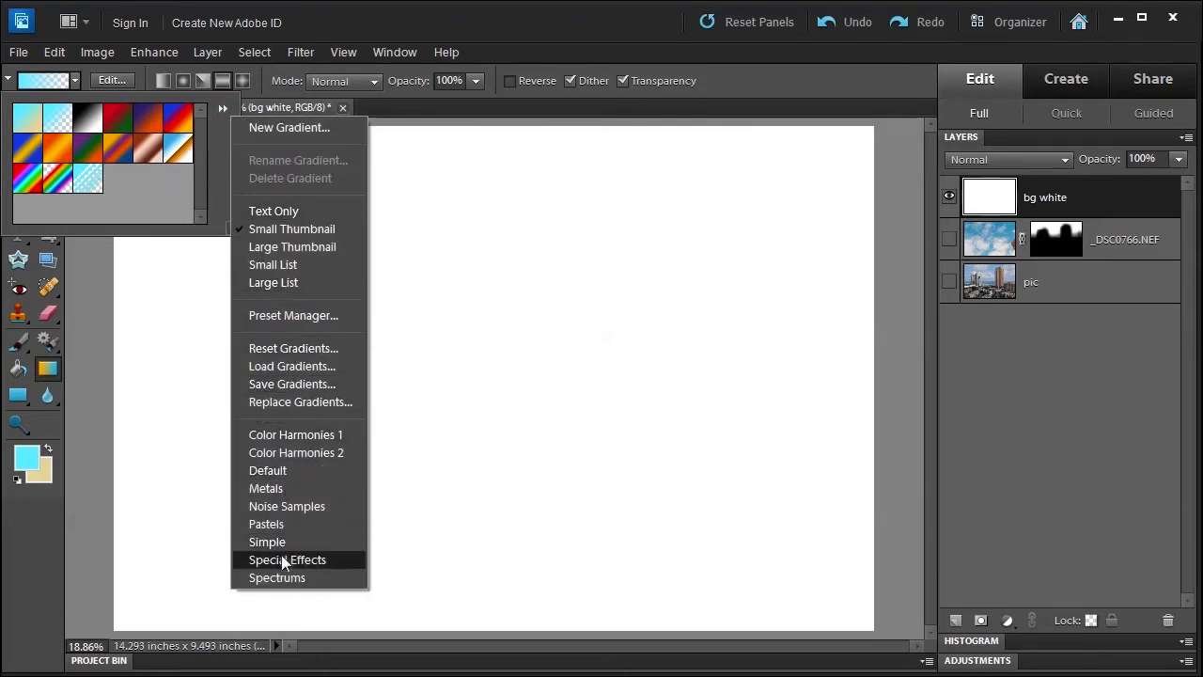
pyautogui.moveTo(267, 470)
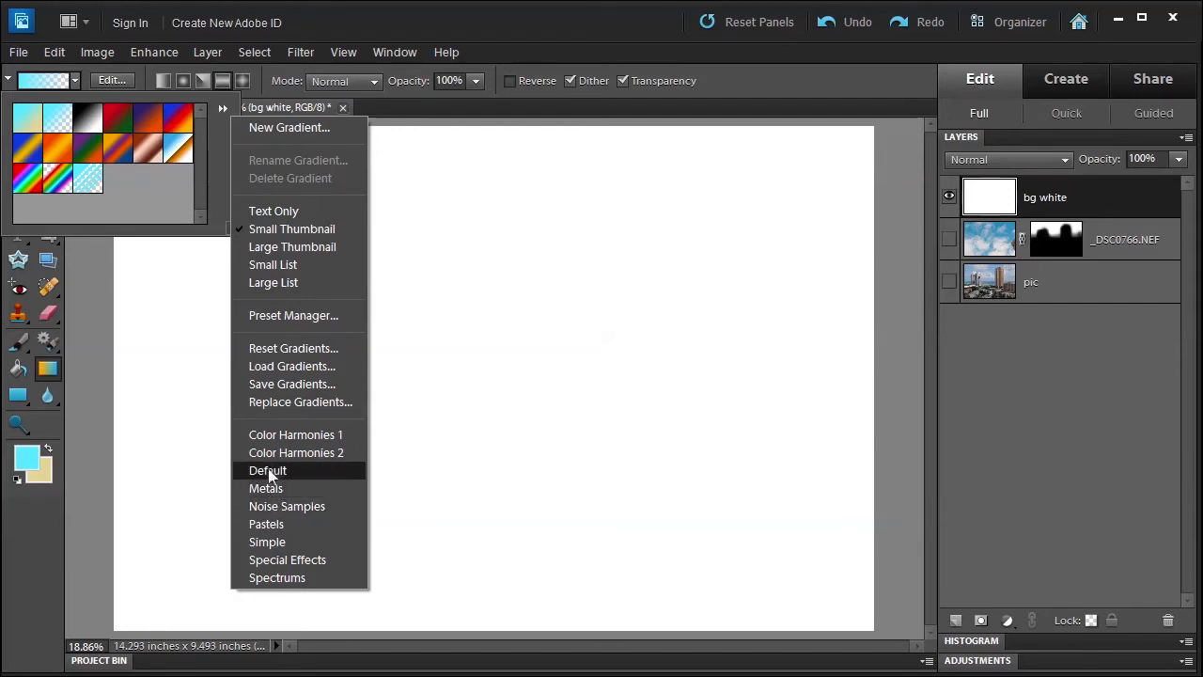
pyautogui.click(267, 470)
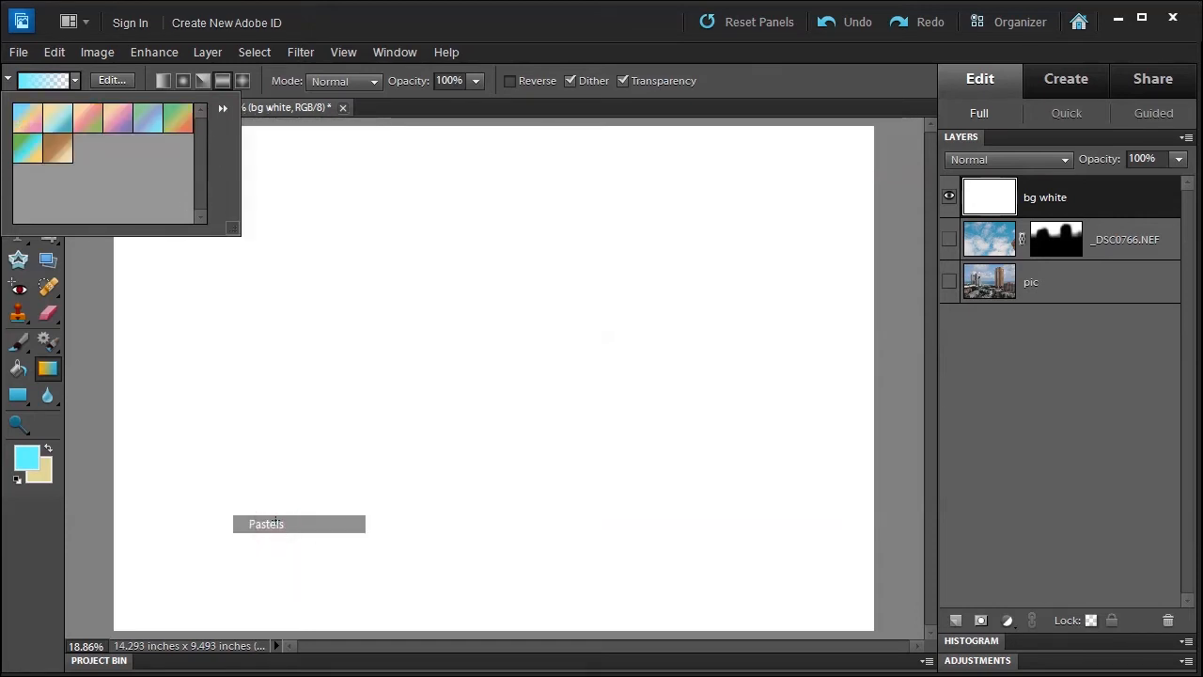
pyautogui.click(221, 107)
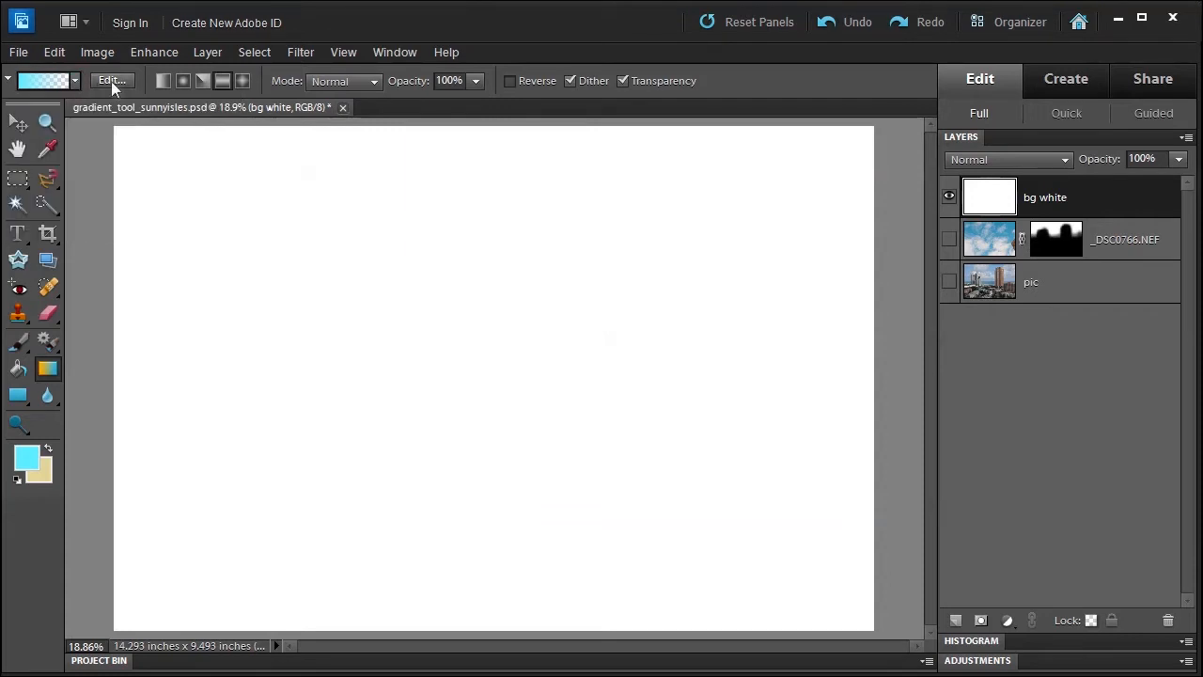
pyautogui.moveTo(111, 80)
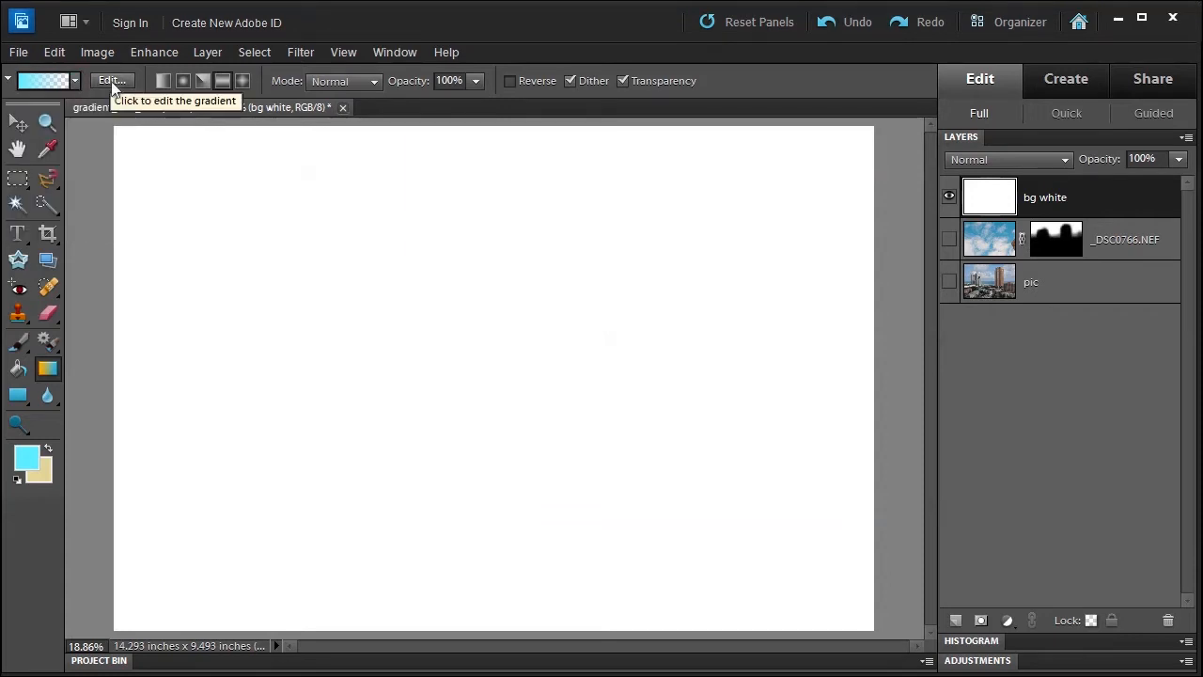
pyautogui.moveTo(161, 79)
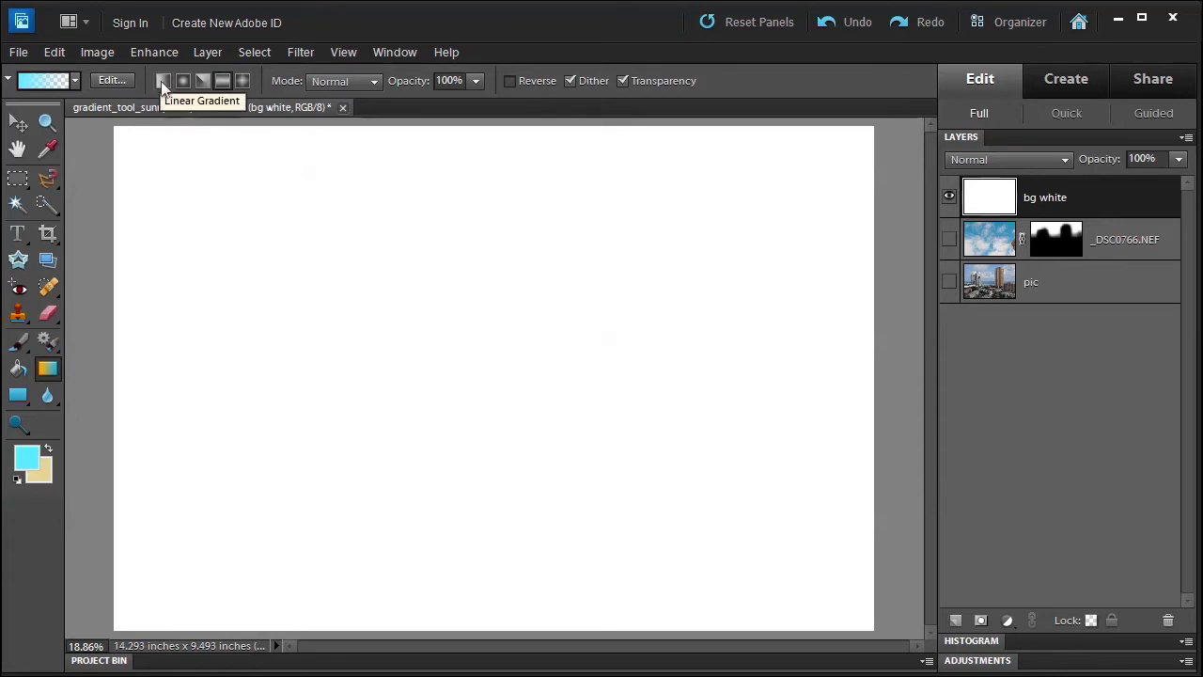
pyautogui.moveTo(183, 79)
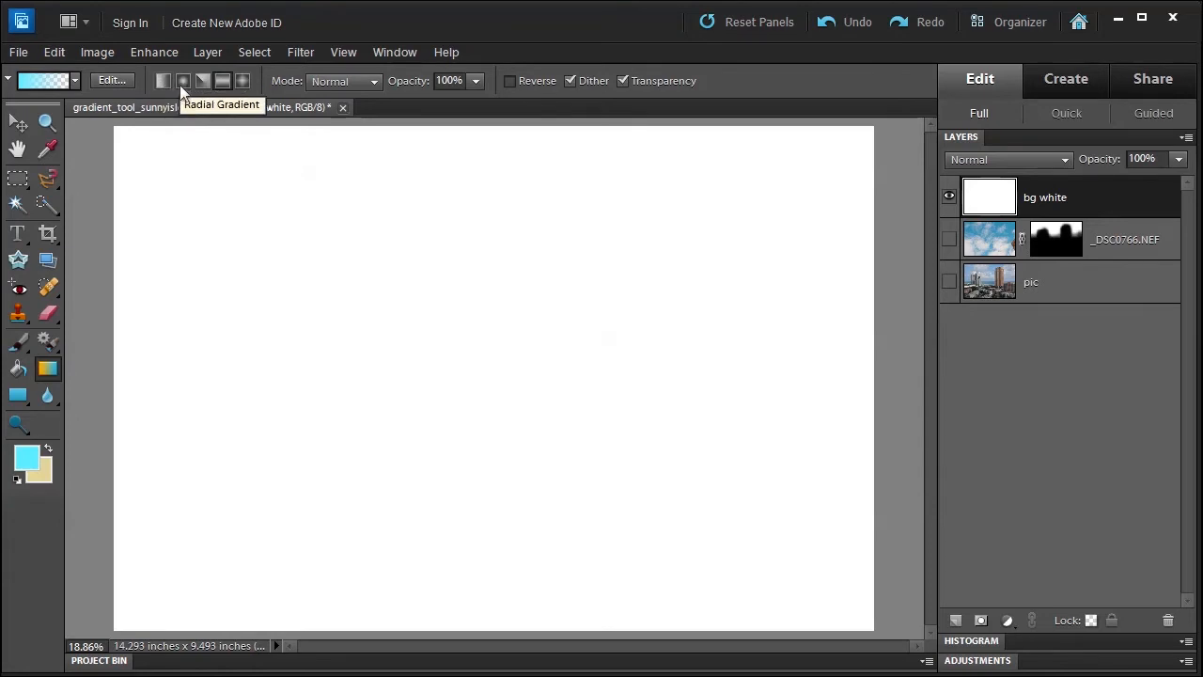
pyautogui.moveTo(222, 81)
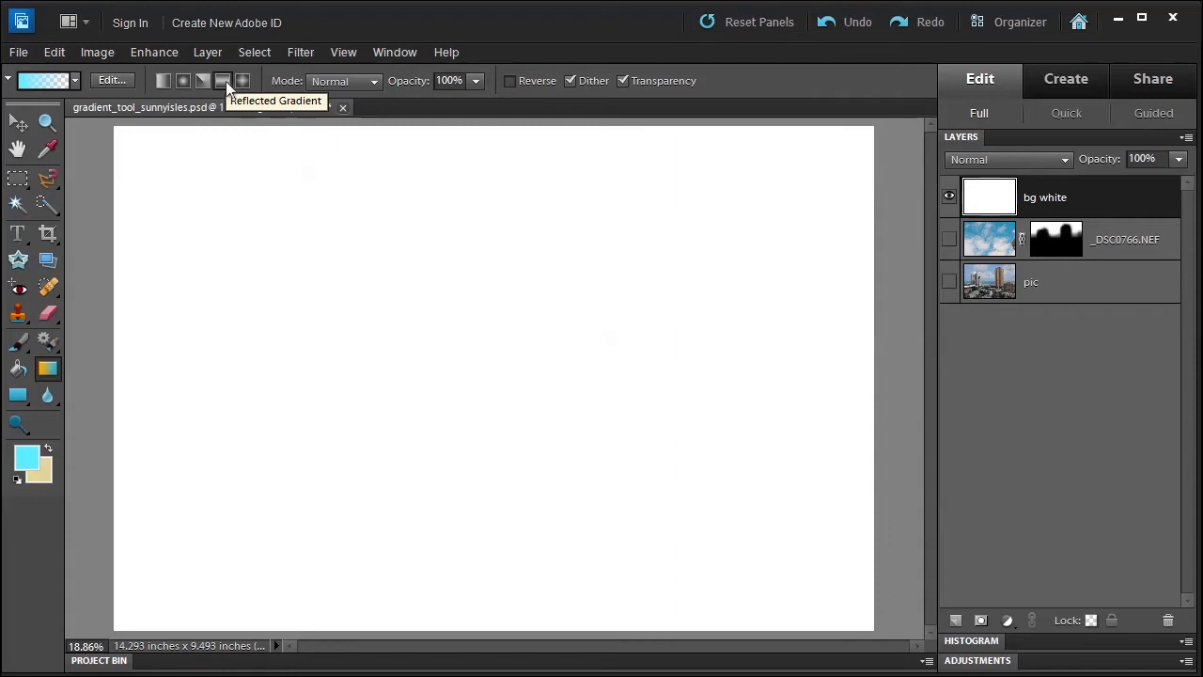
pyautogui.moveTo(242, 81)
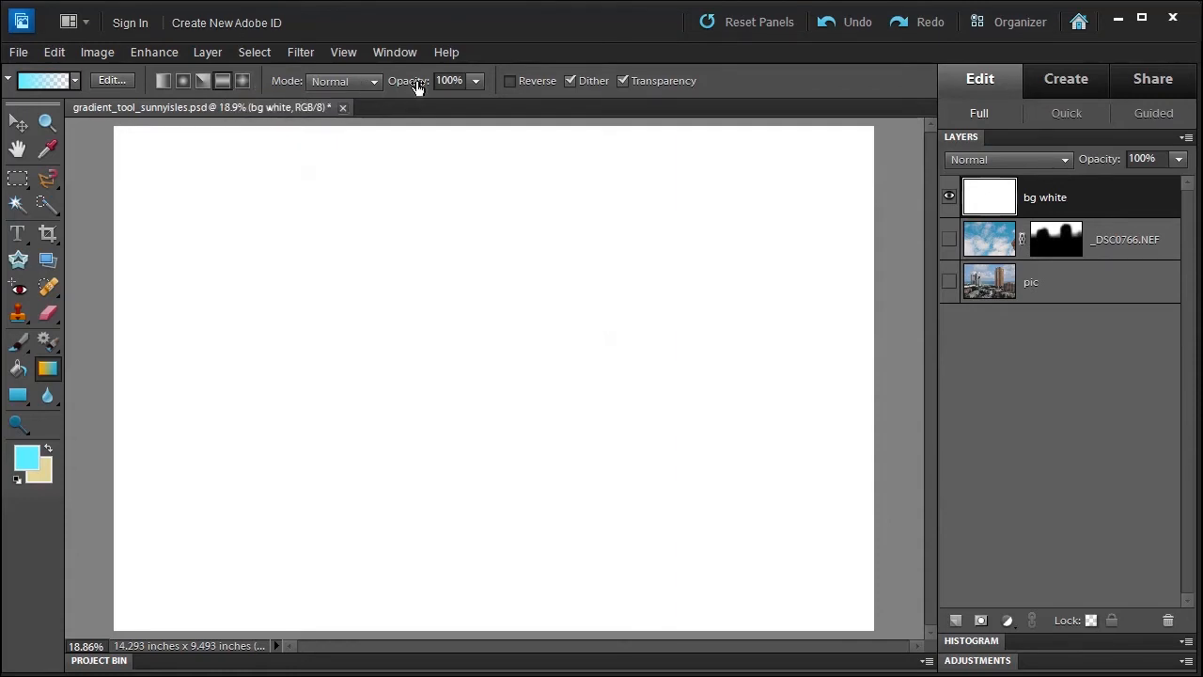
pyautogui.moveTo(1045, 186)
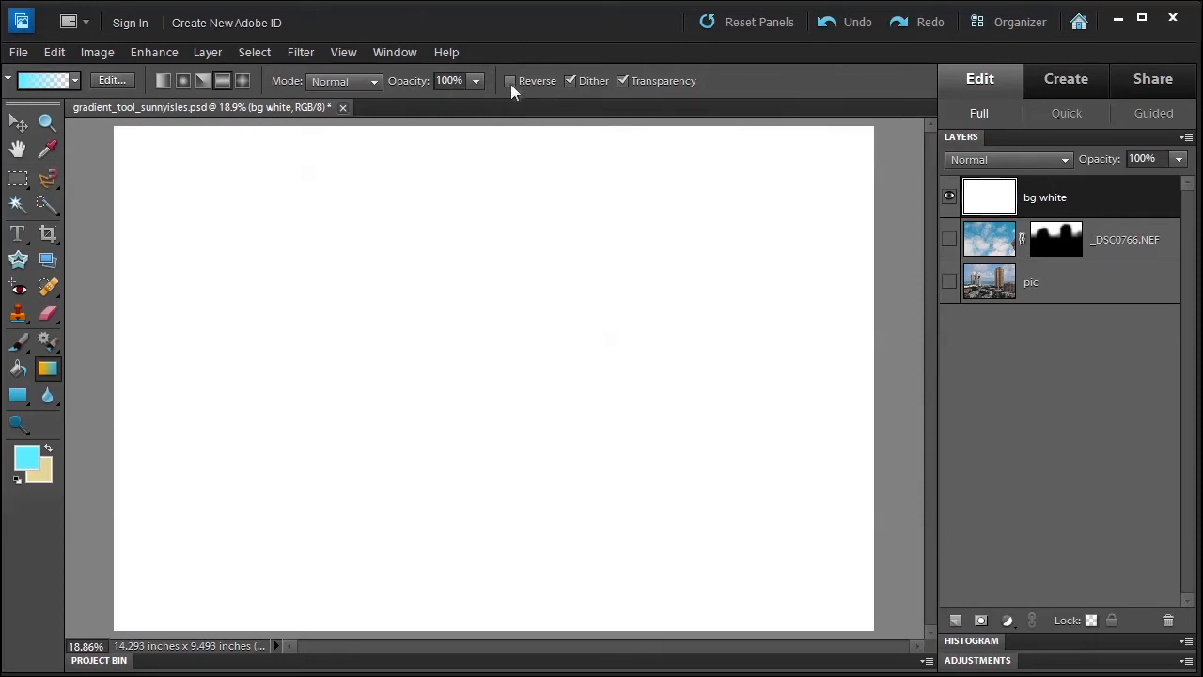
pyautogui.moveTo(587, 357)
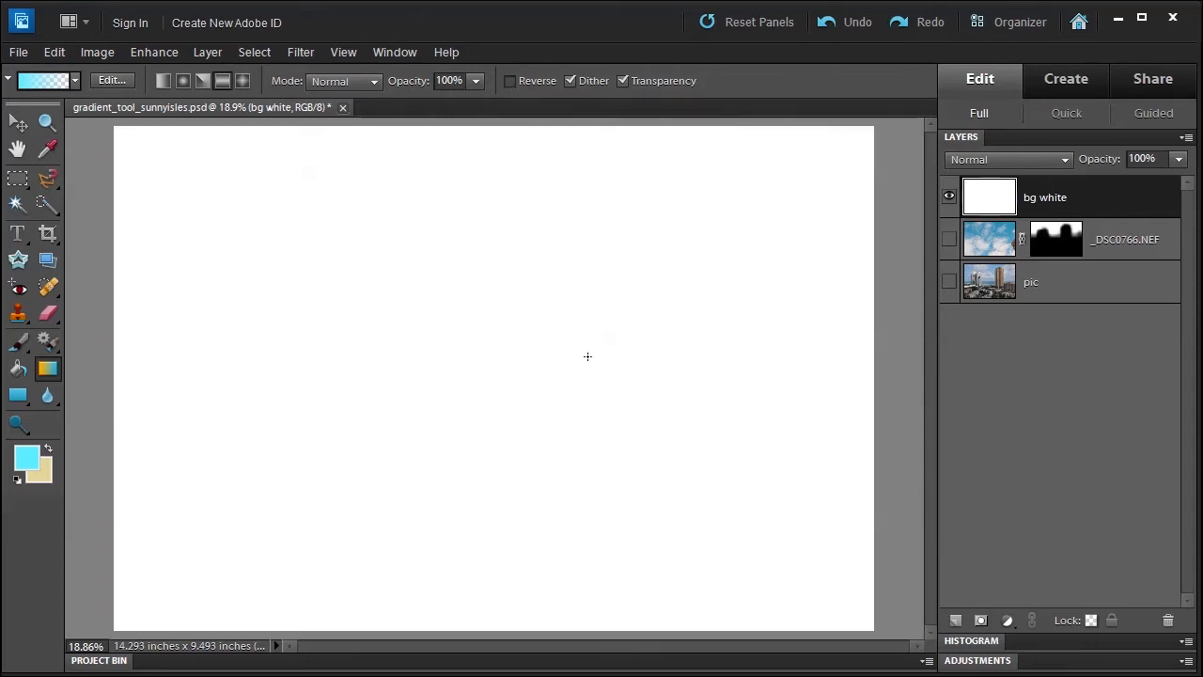
pyautogui.moveTo(568, 151)
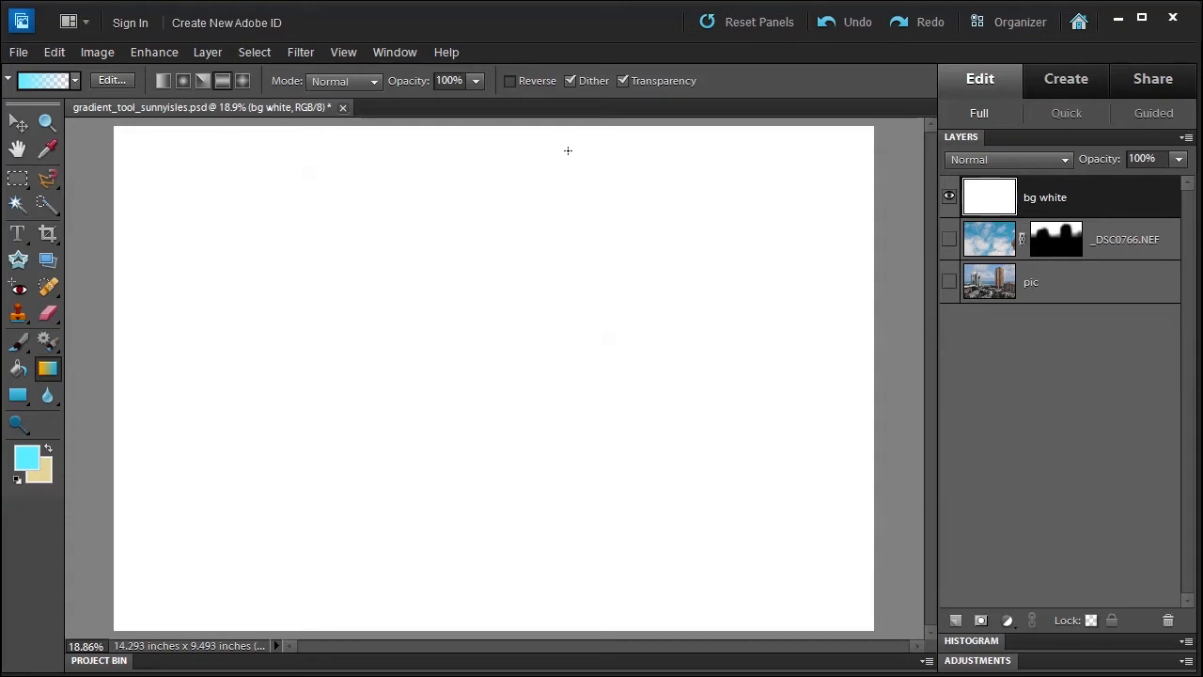
pyautogui.moveTo(571, 81)
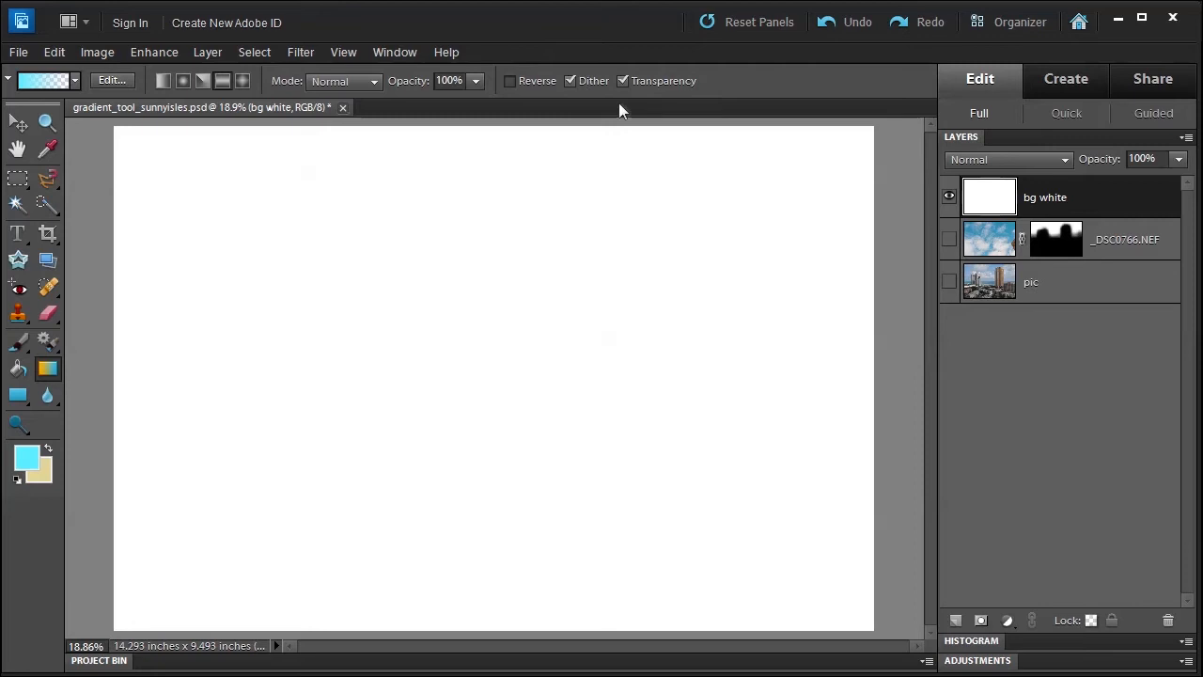
pyautogui.moveTo(624, 85)
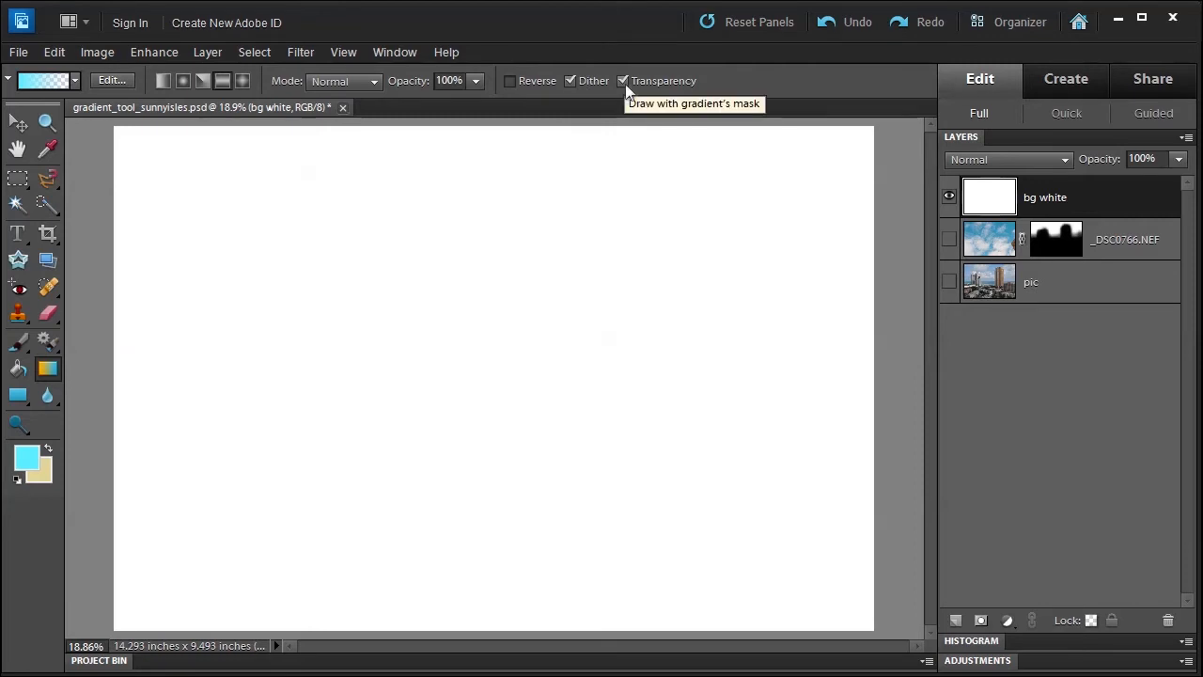
pyautogui.moveTo(154, 332)
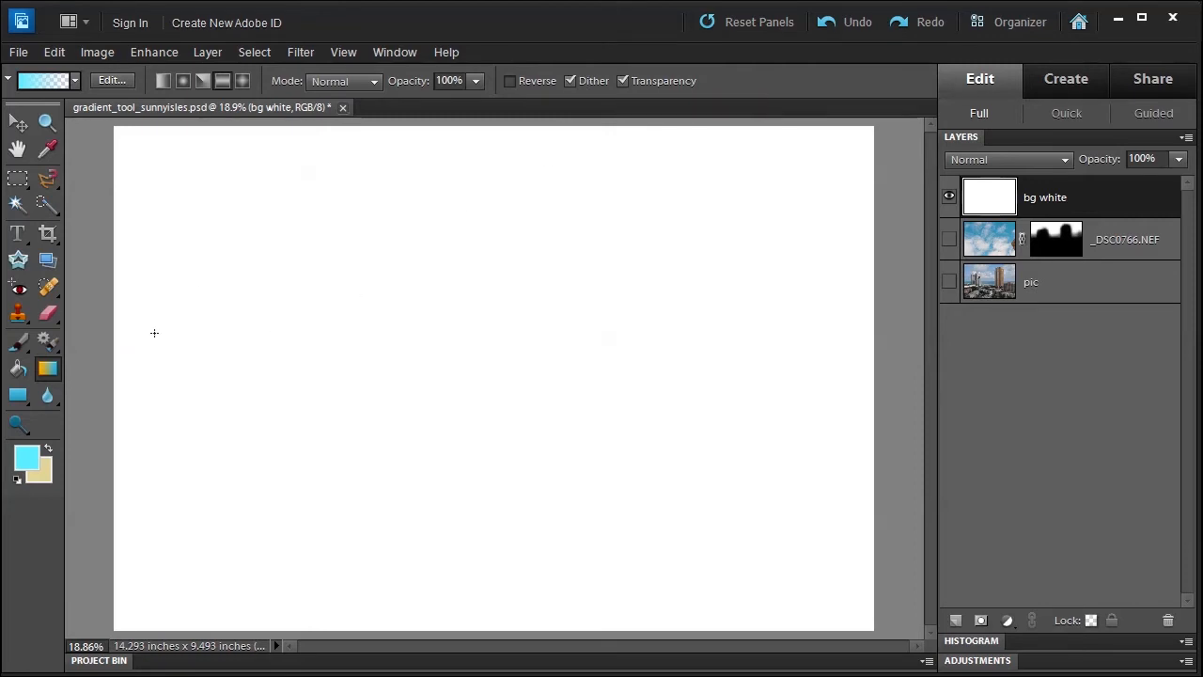
pyautogui.moveTo(146, 340)
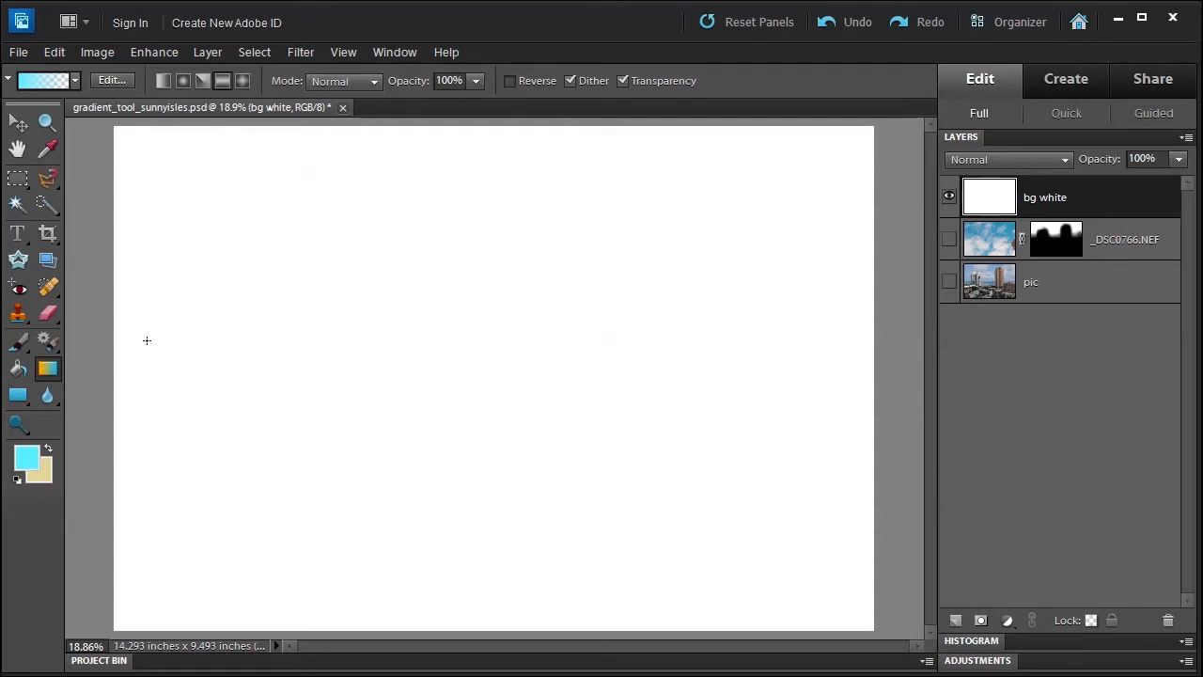
# Draw cyan-to-transparent gradients across the middle, a lower band, and toward the top right
pyautogui.moveTo(147, 341); pyautogui.dragTo(760, 353)
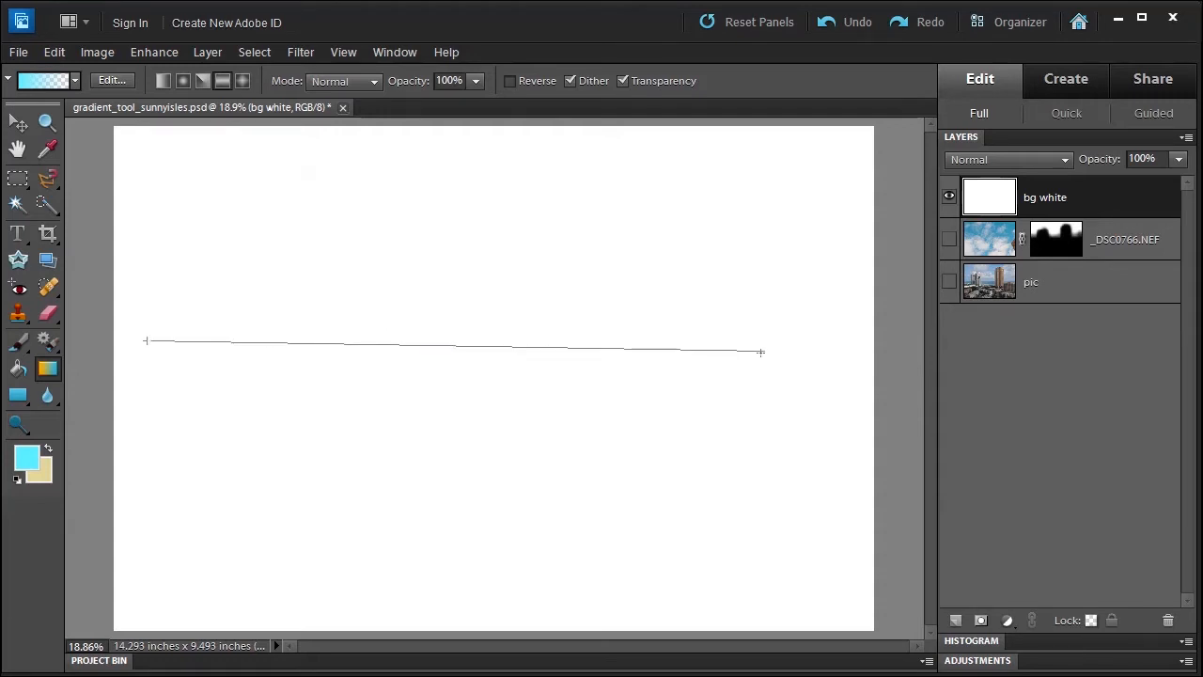
pyautogui.moveTo(147, 343); pyautogui.dragTo(759, 351)
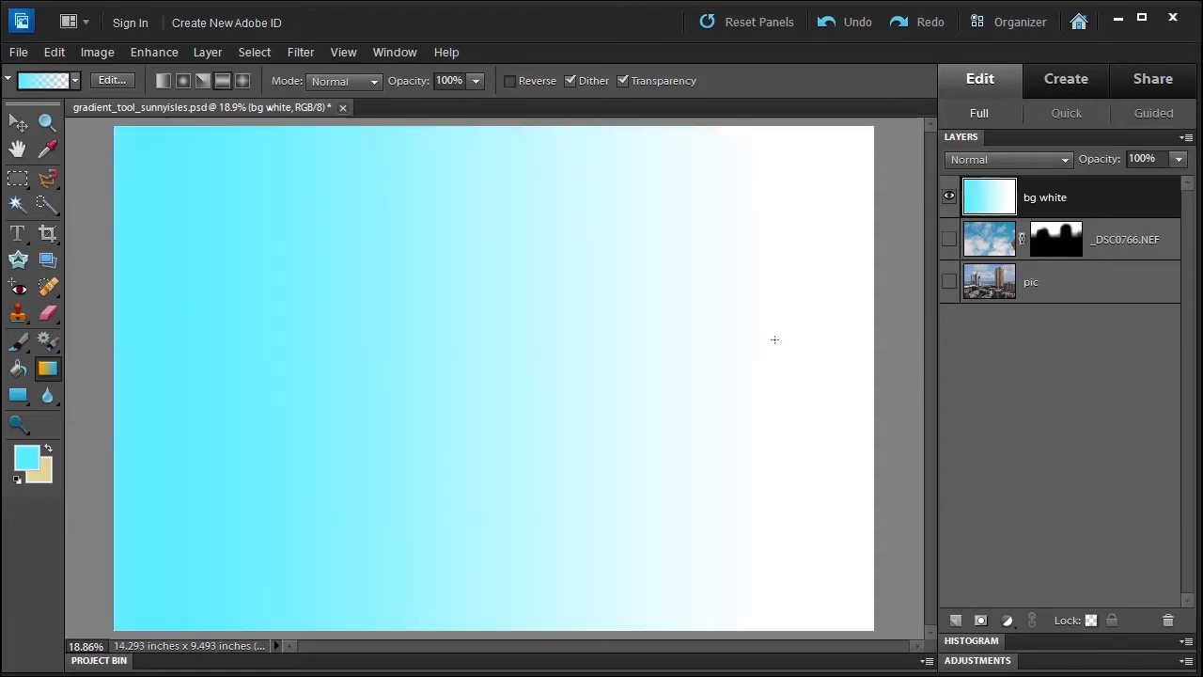
pyautogui.moveTo(182, 338)
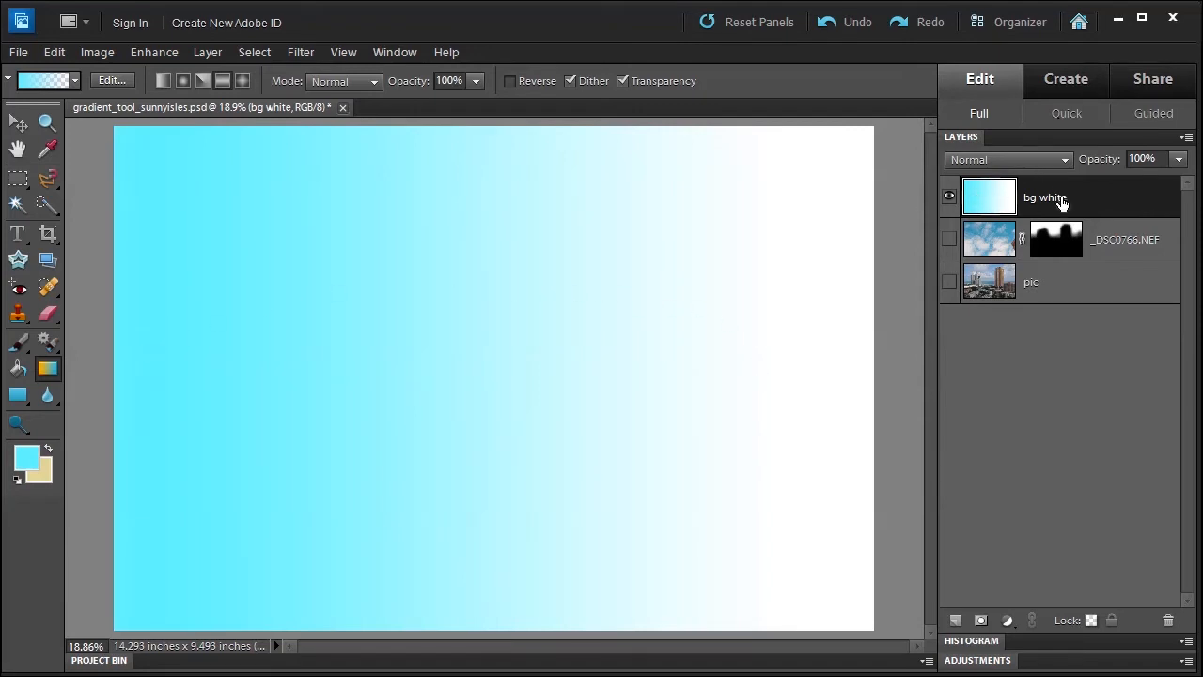
pyautogui.moveTo(486, 599)
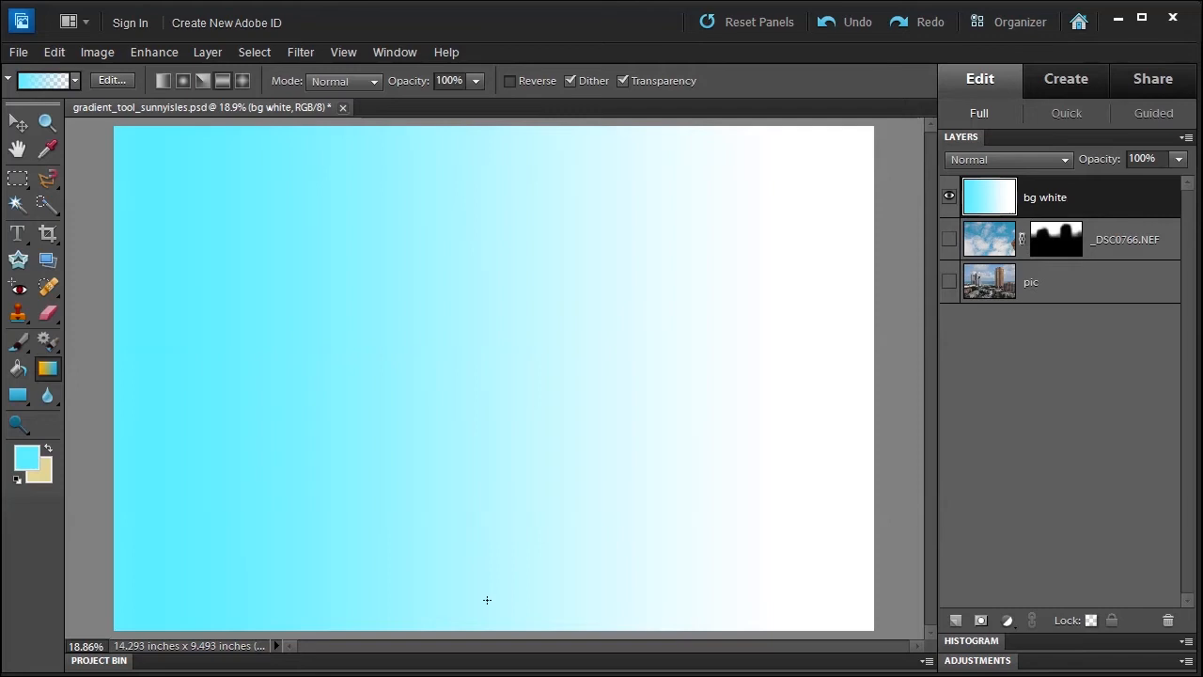
pyautogui.moveTo(469, 369); pyautogui.dragTo(470, 453)
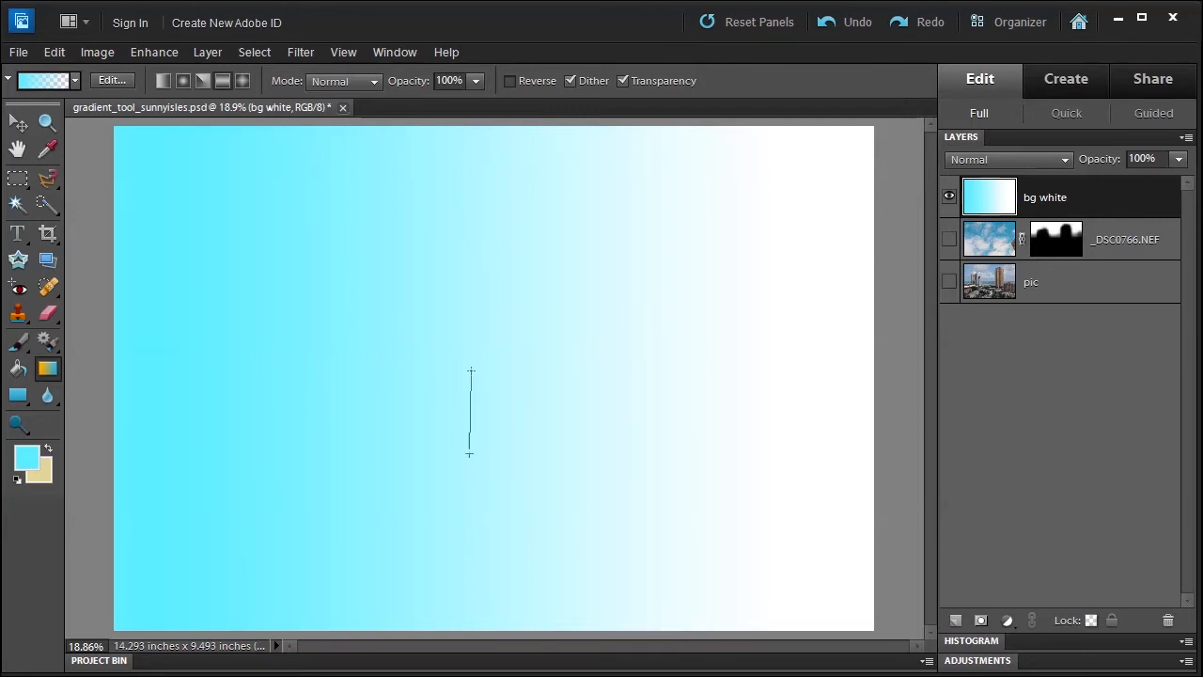
pyautogui.moveTo(470, 368); pyautogui.dragTo(470, 453)
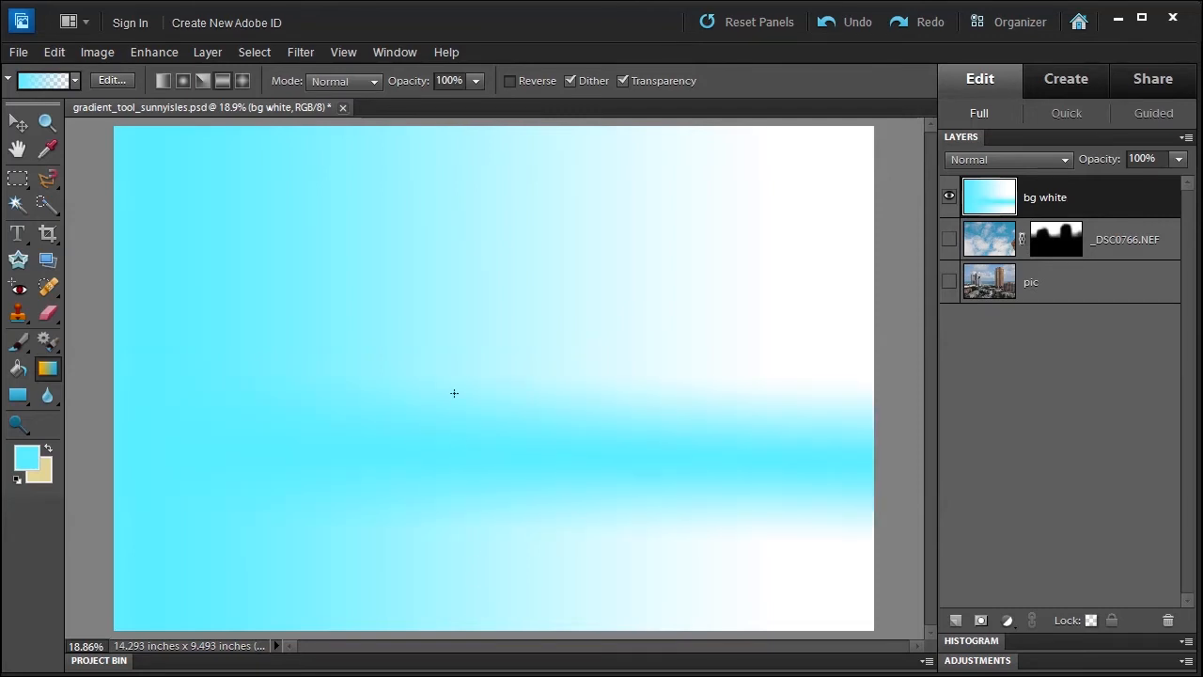
pyautogui.moveTo(534, 523)
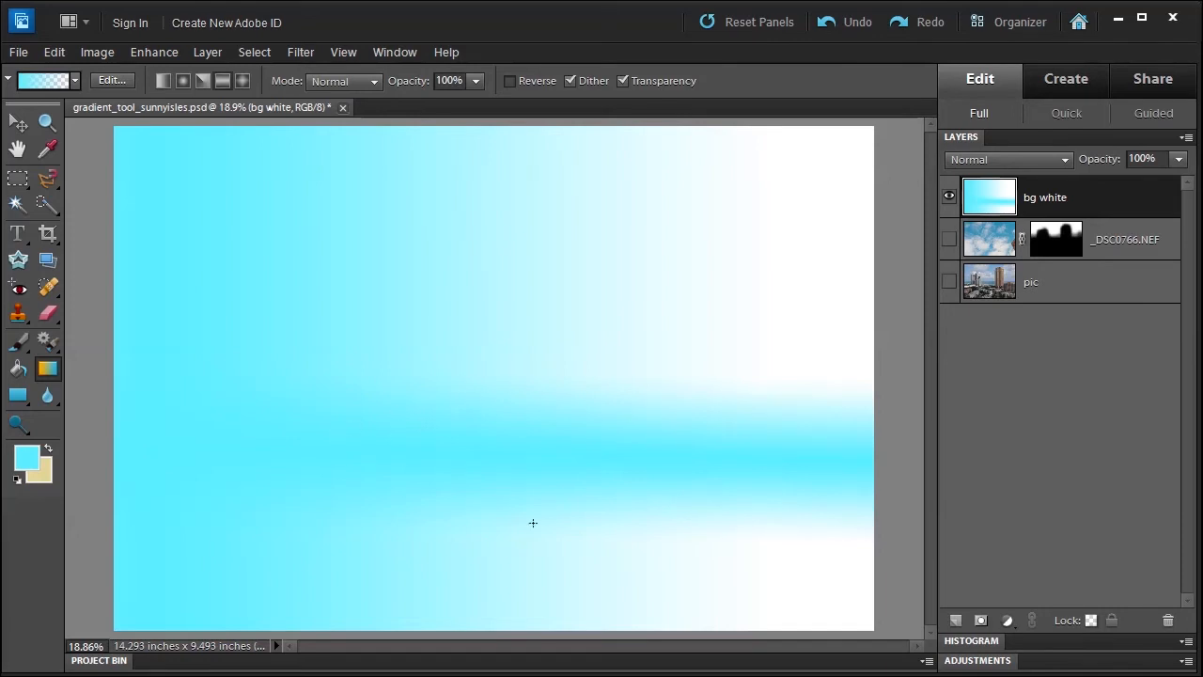
pyautogui.moveTo(635, 526)
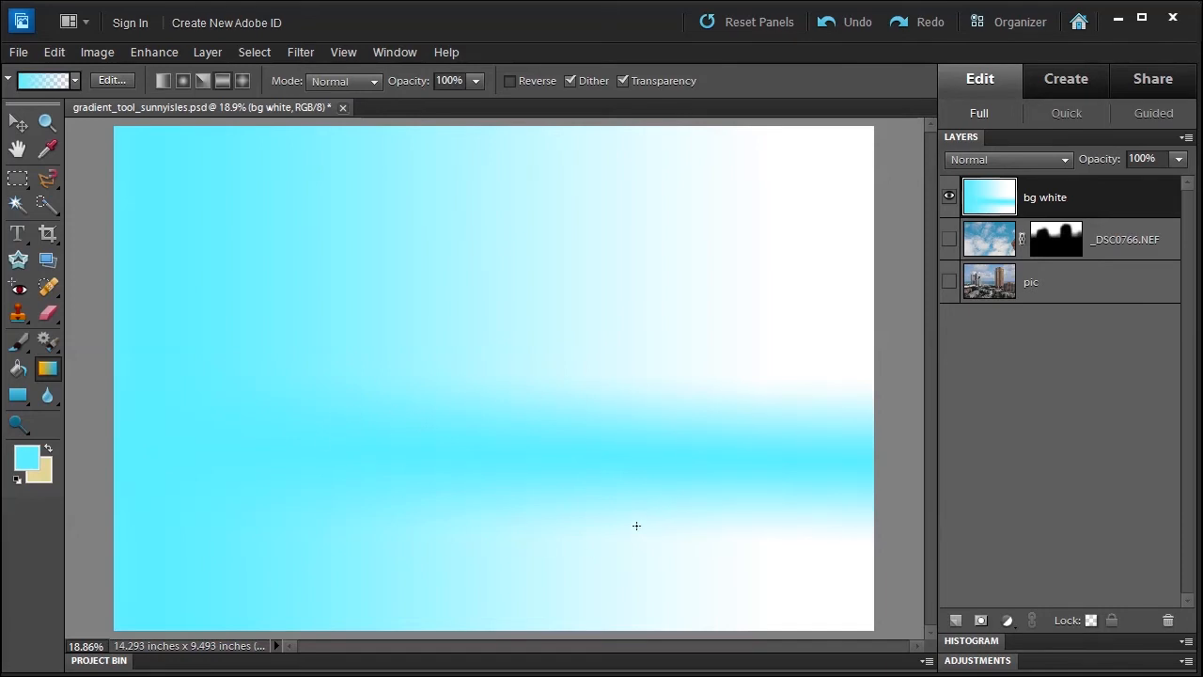
pyautogui.moveTo(545, 421)
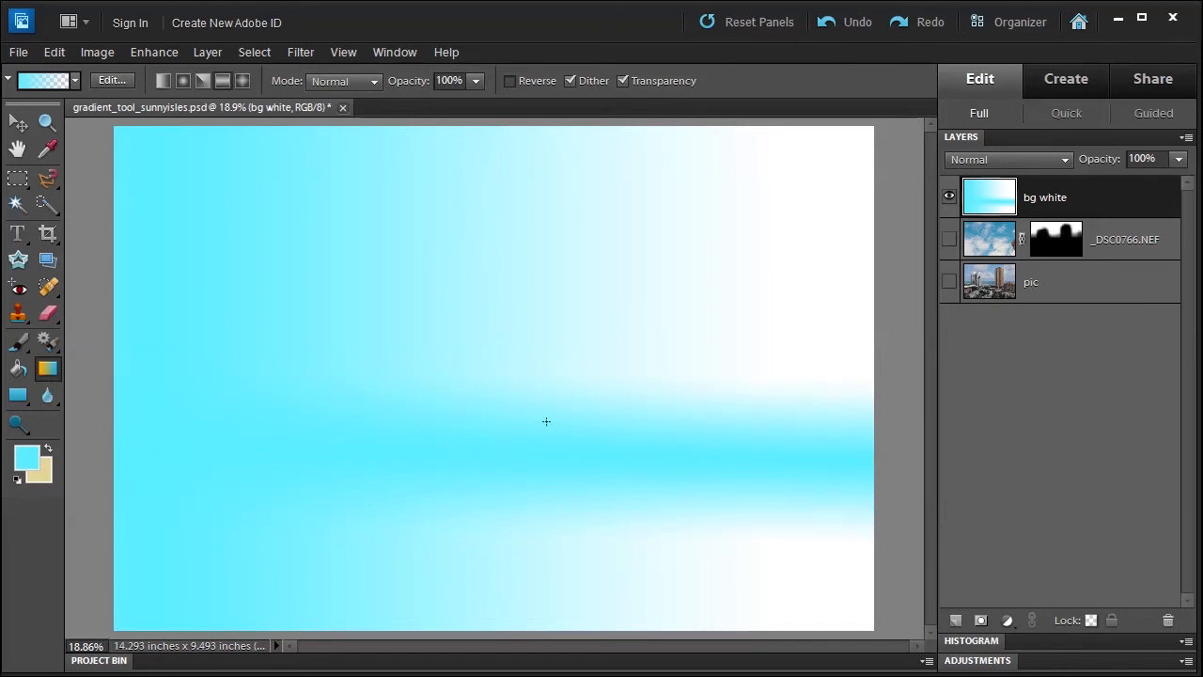
pyautogui.moveTo(361, 489)
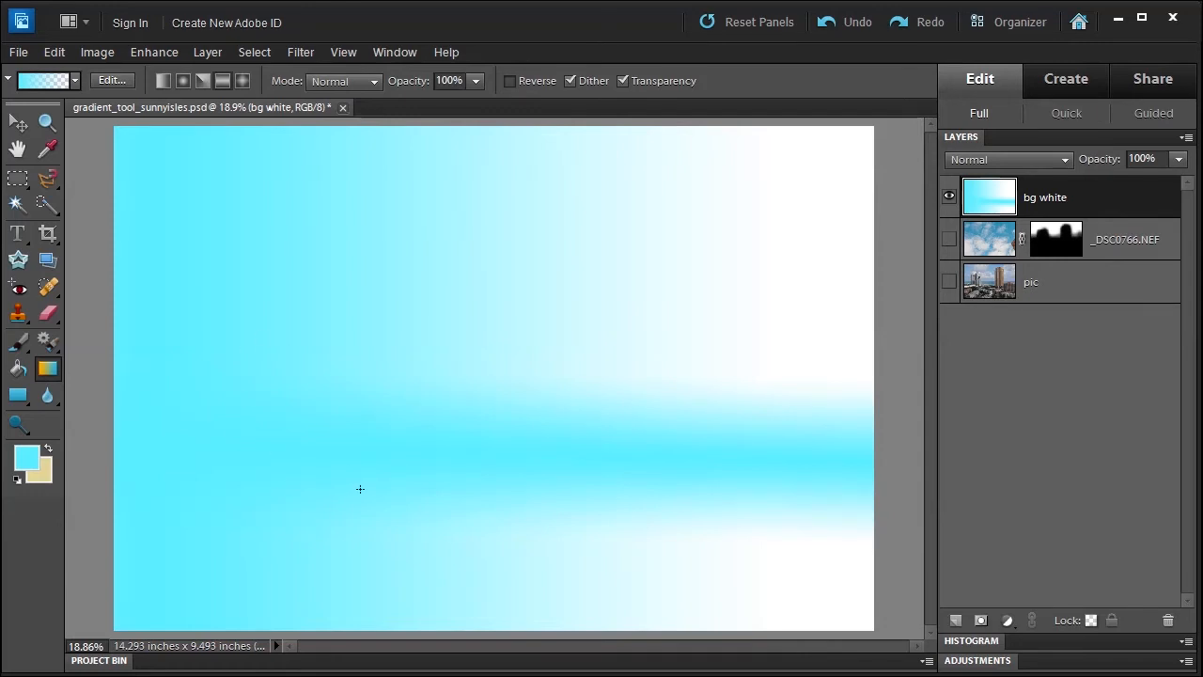
pyautogui.moveTo(699, 285)
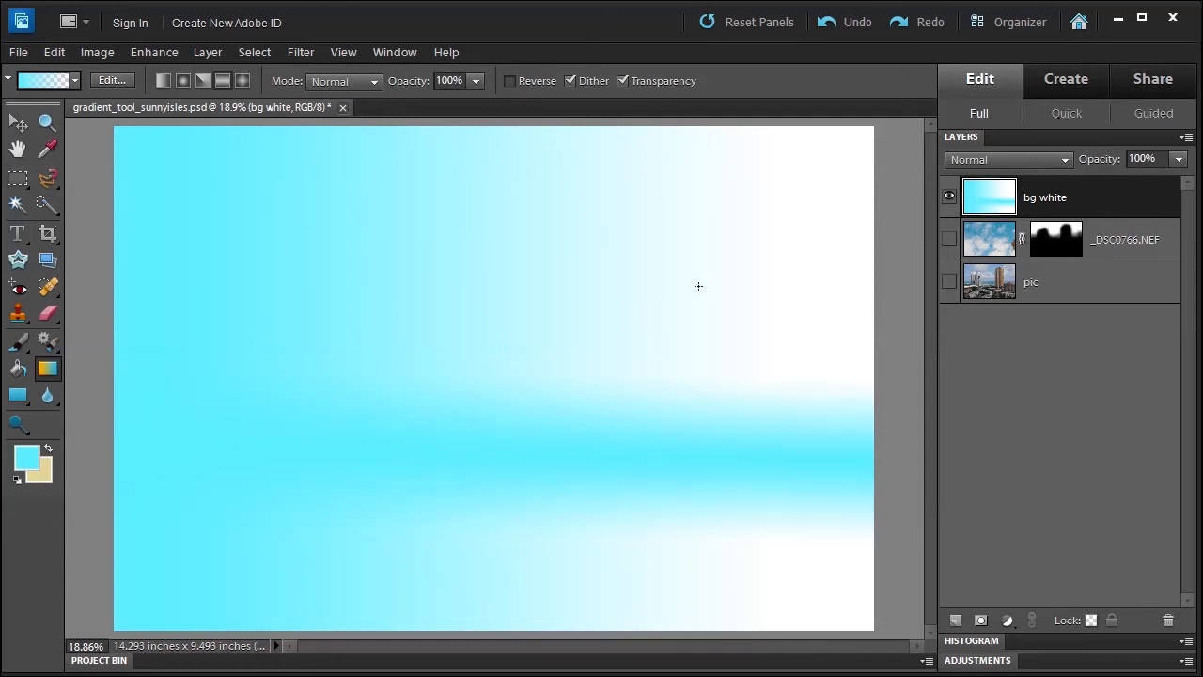
pyautogui.moveTo(474, 402); pyautogui.dragTo(853, 148)
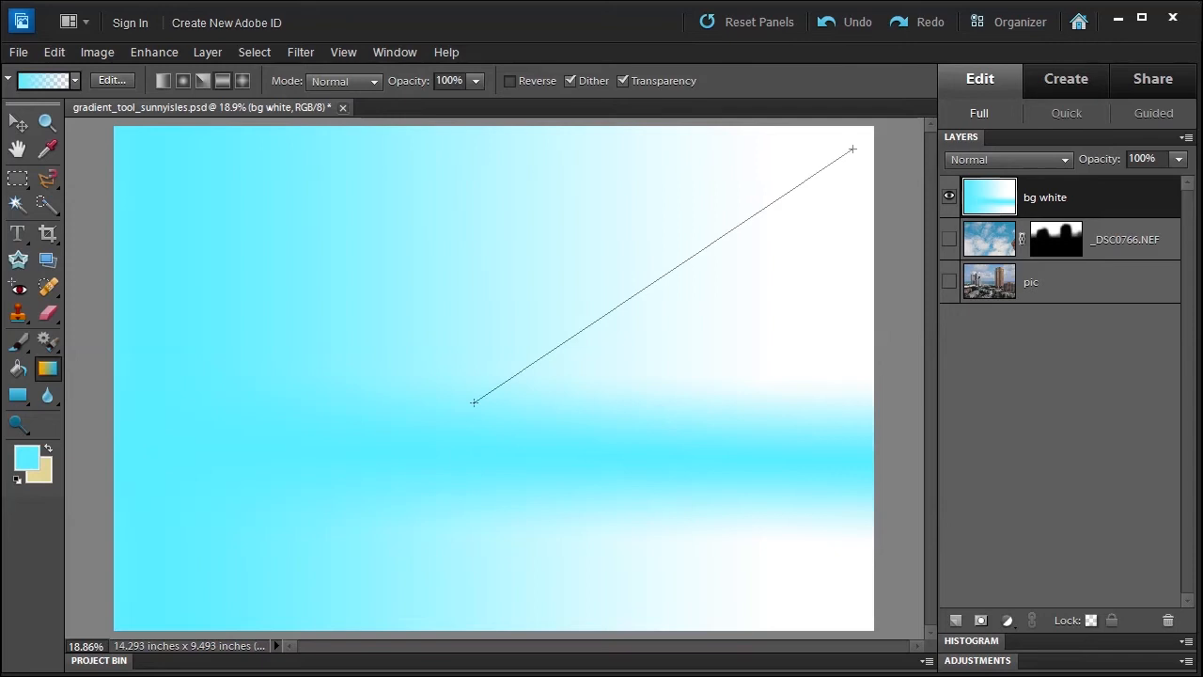
pyautogui.moveTo(474, 402); pyautogui.dragTo(853, 148)
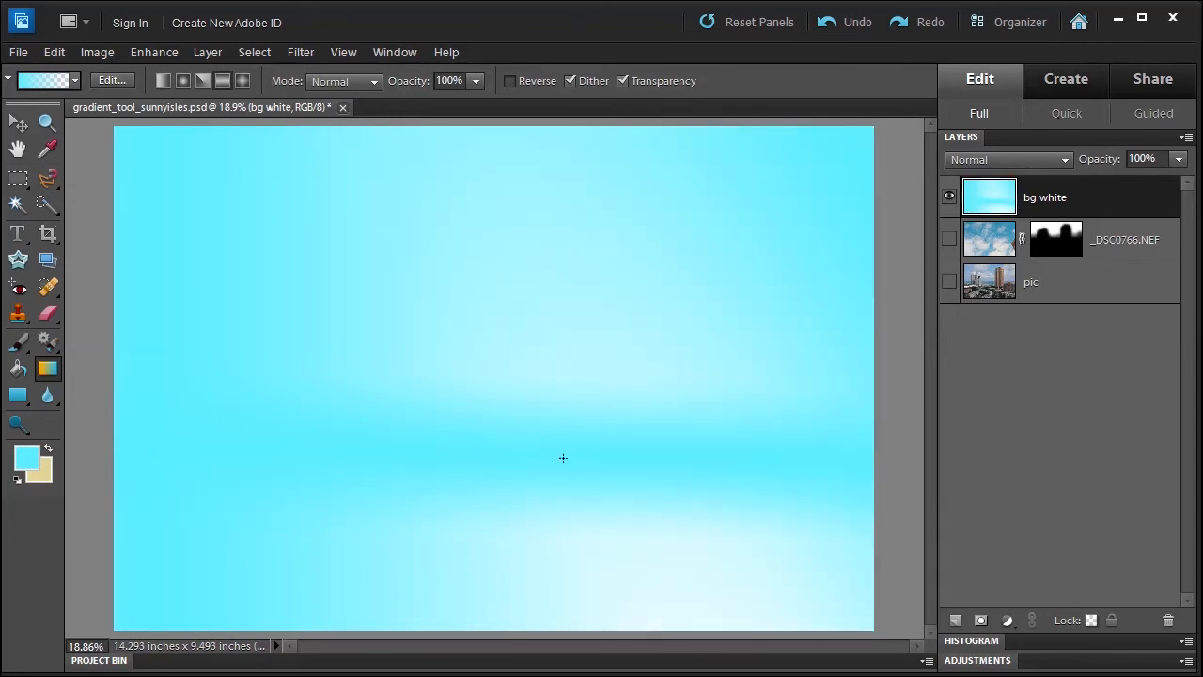
pyautogui.moveTo(538, 447)
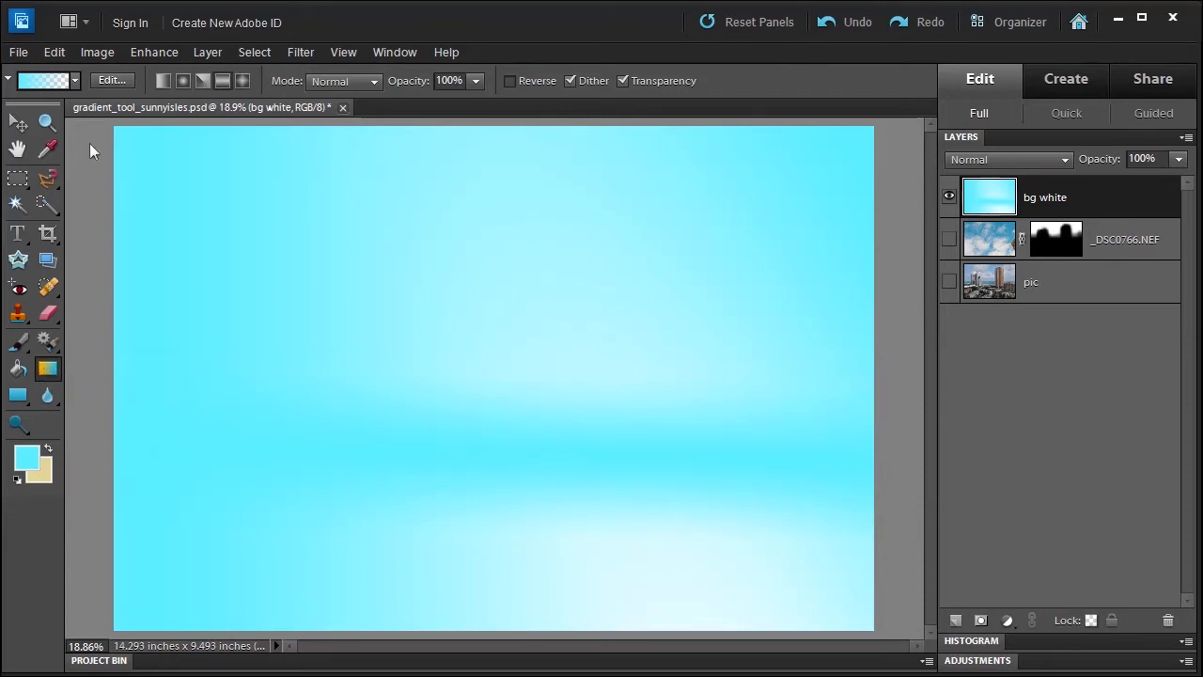
# Undo all the gradient strokes so the bg white layer is blank again
pyautogui.click(844, 23)
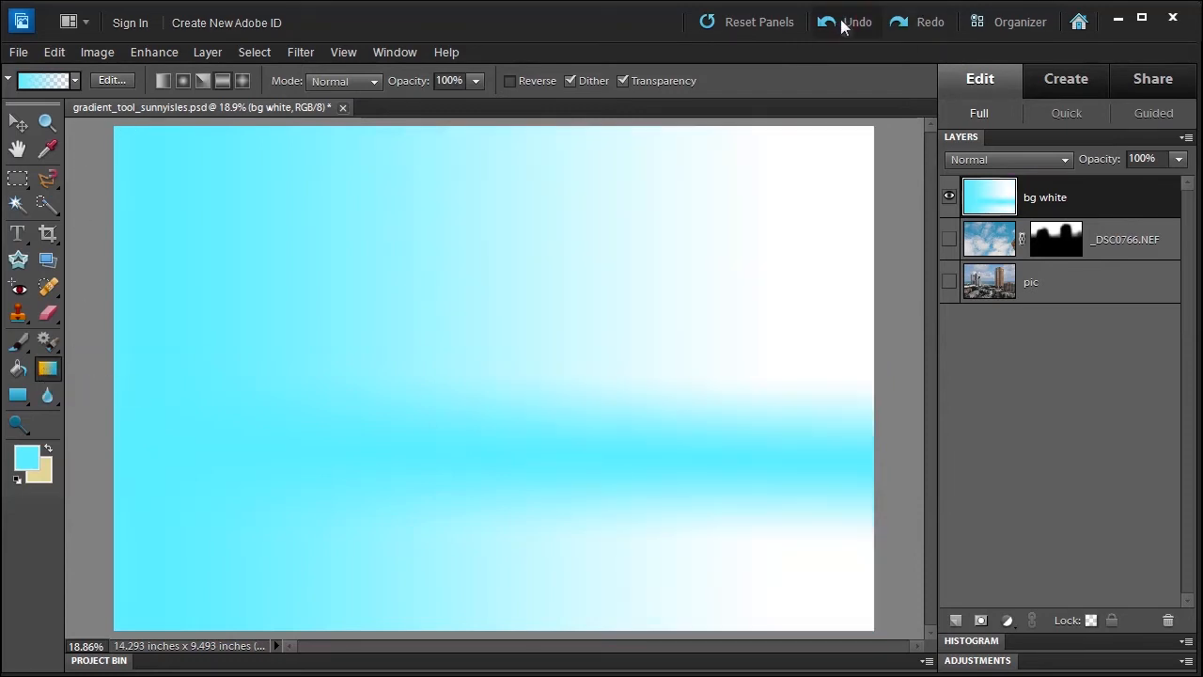
pyautogui.click(842, 23)
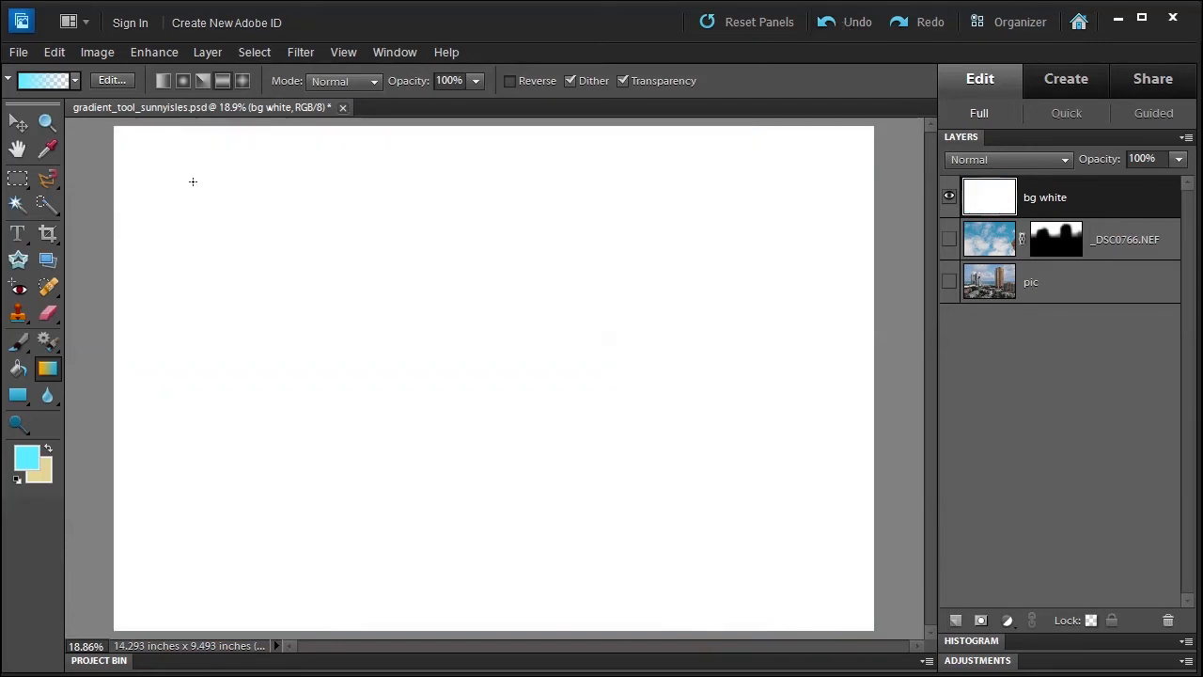
pyautogui.click(75, 80)
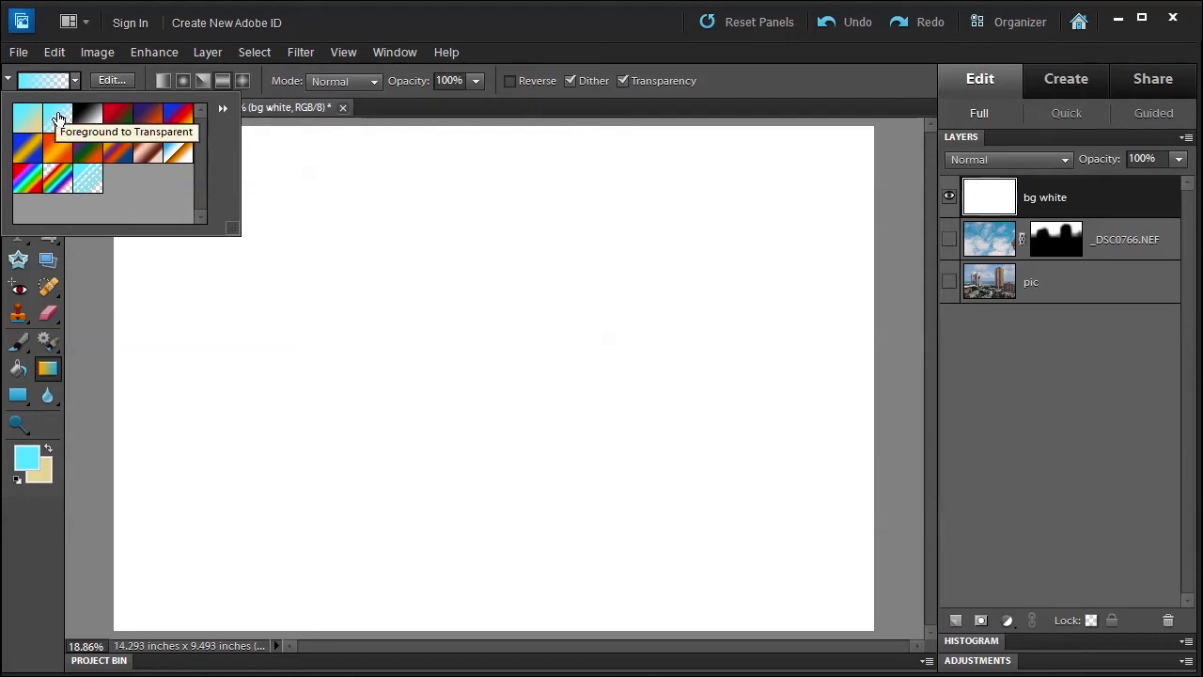
# Start from Foreground to Transparent and recolour the left colour stop yellow in the Gradient Editor
pyautogui.click(26, 111)
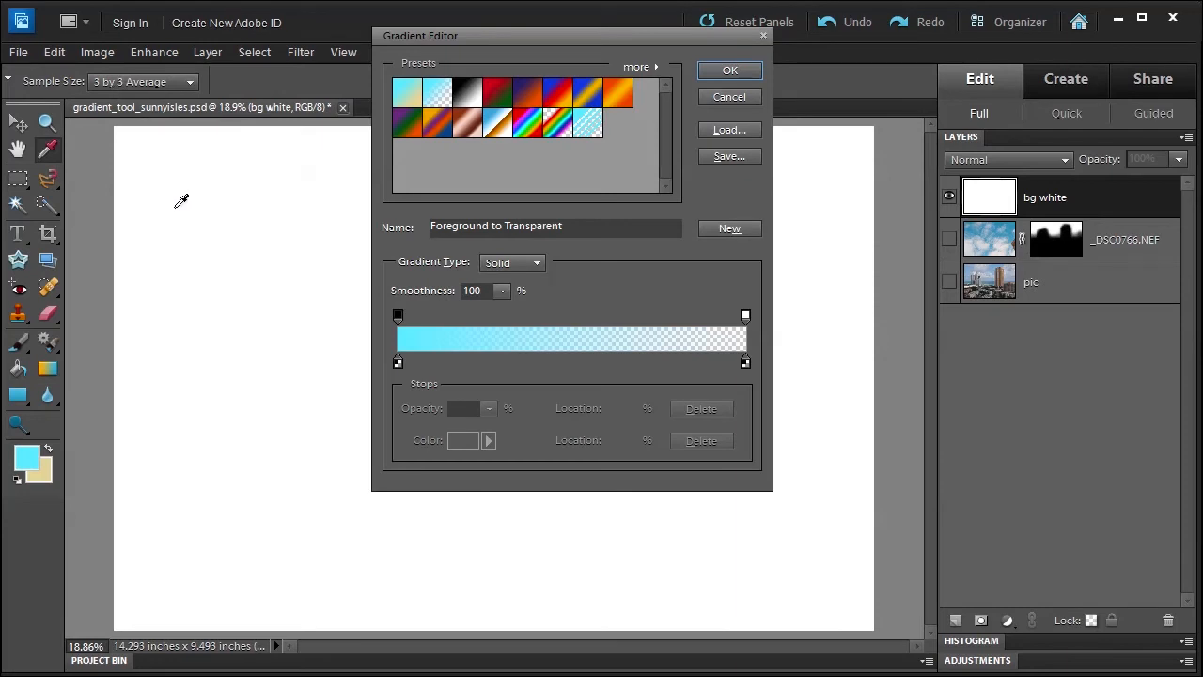
pyautogui.moveTo(470, 274)
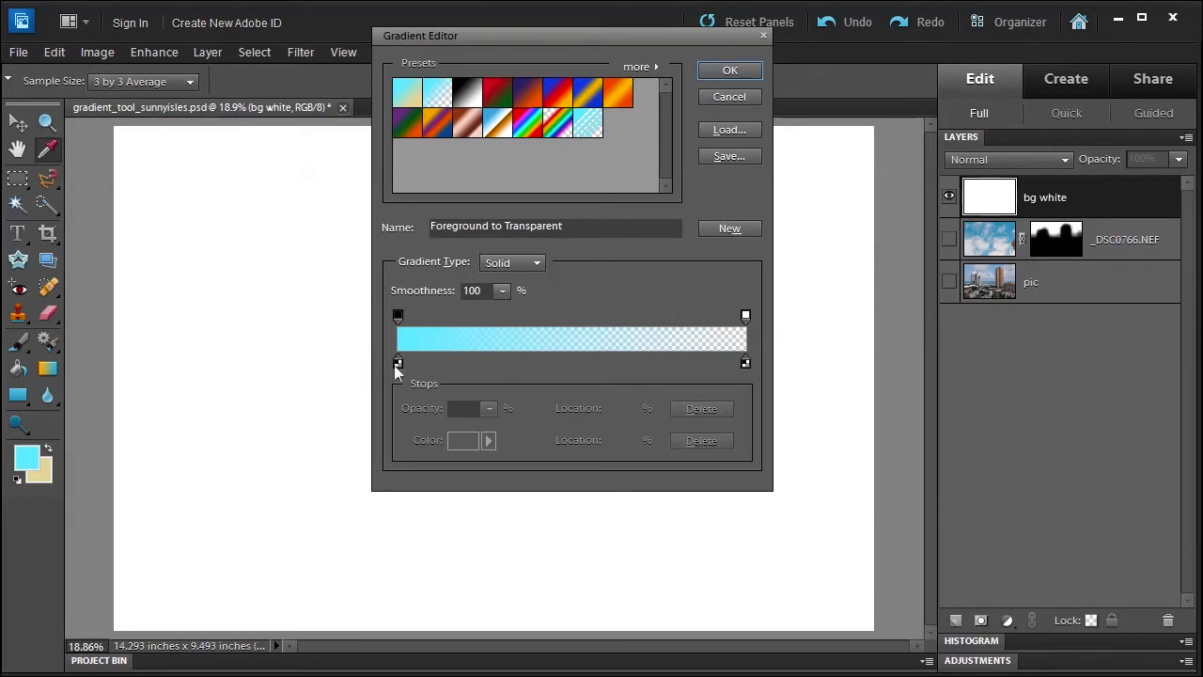
pyautogui.click(399, 361)
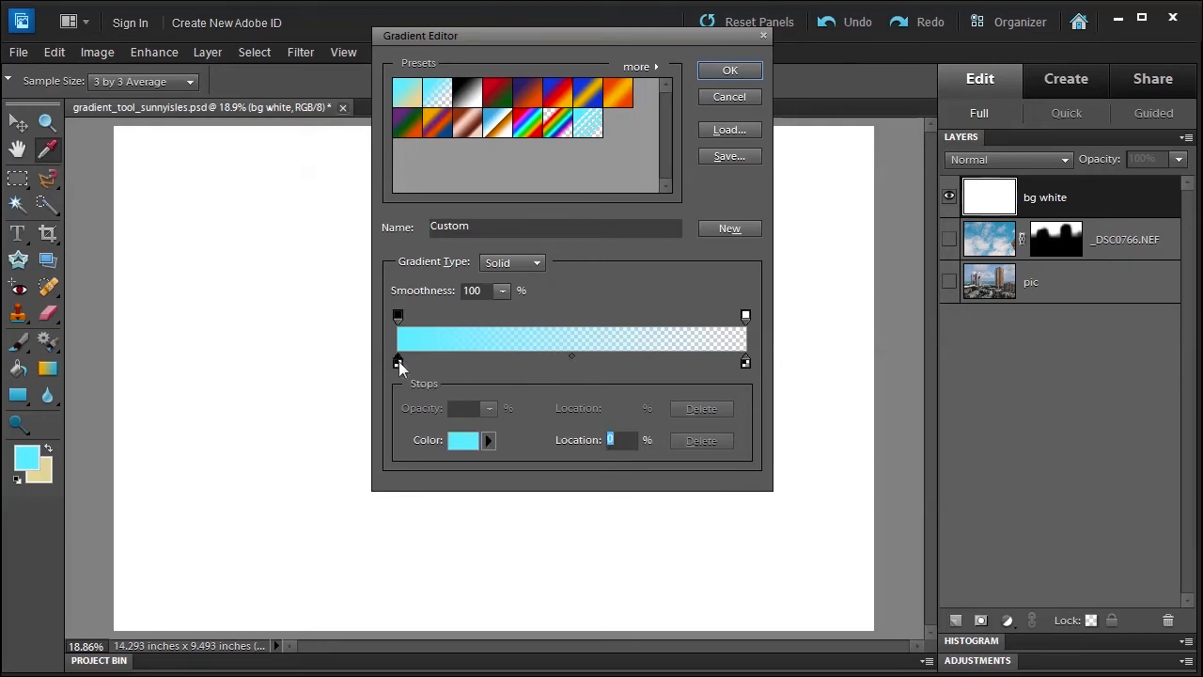
pyautogui.click(463, 439)
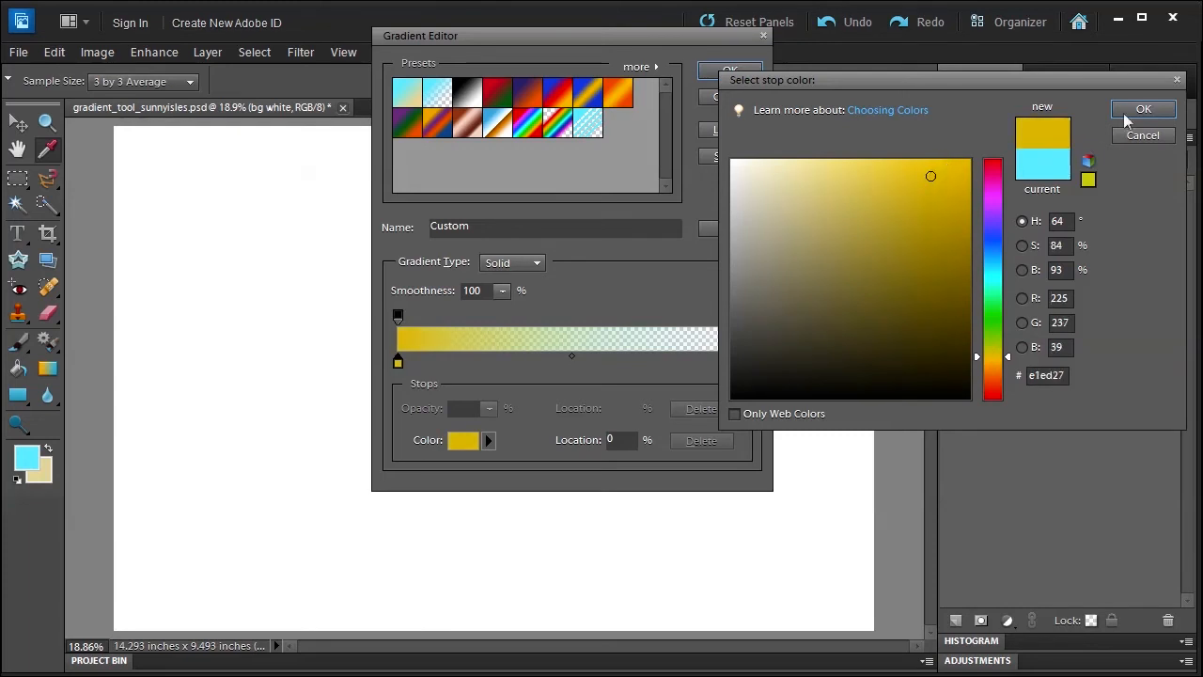
pyautogui.click(1143, 107)
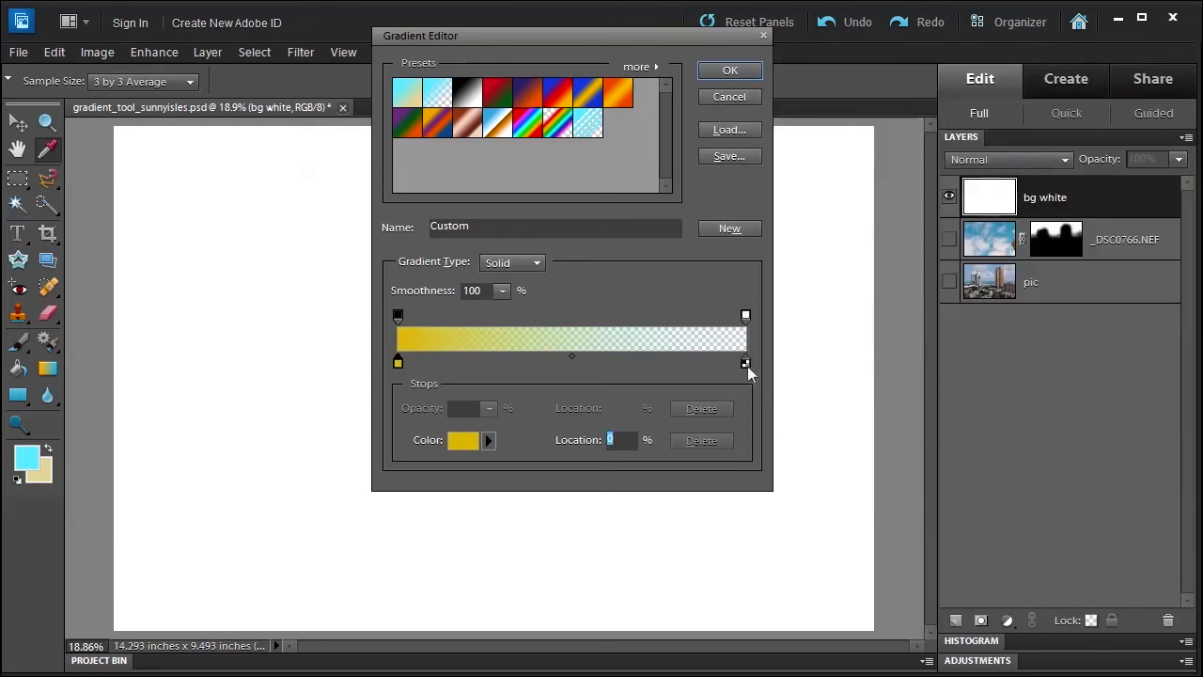
pyautogui.moveTo(744, 365)
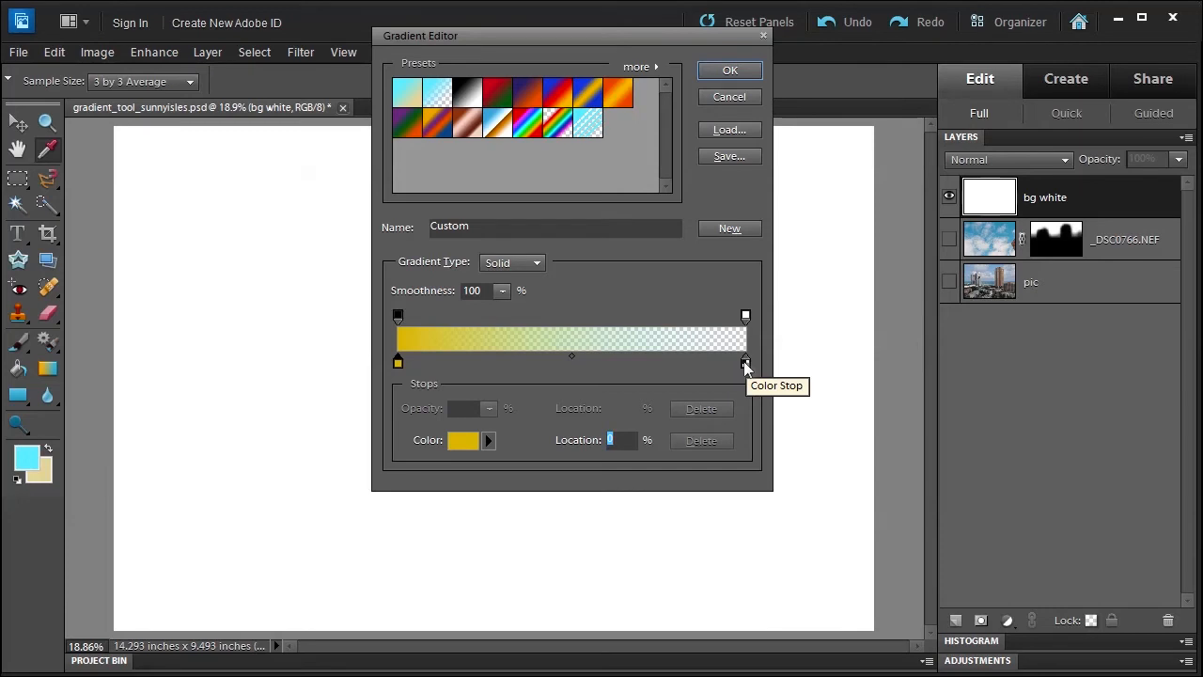
# Inspect the right colour stop and the left opacity stop of the gradient
pyautogui.click(744, 361)
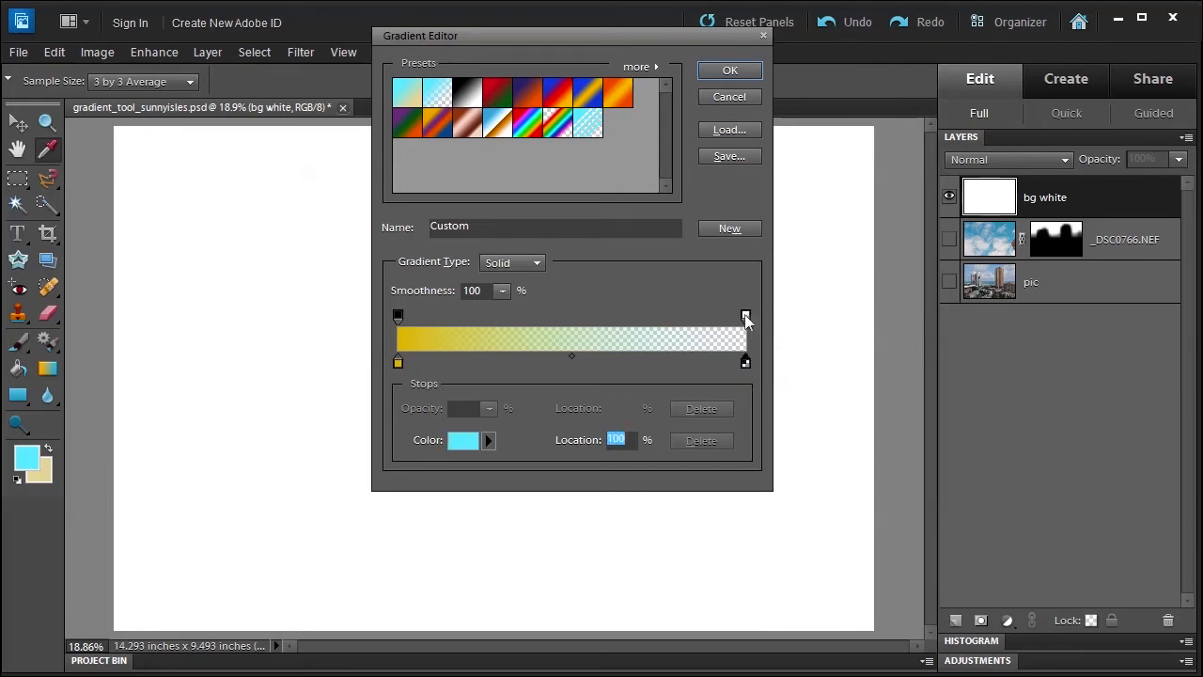
pyautogui.moveTo(745, 316)
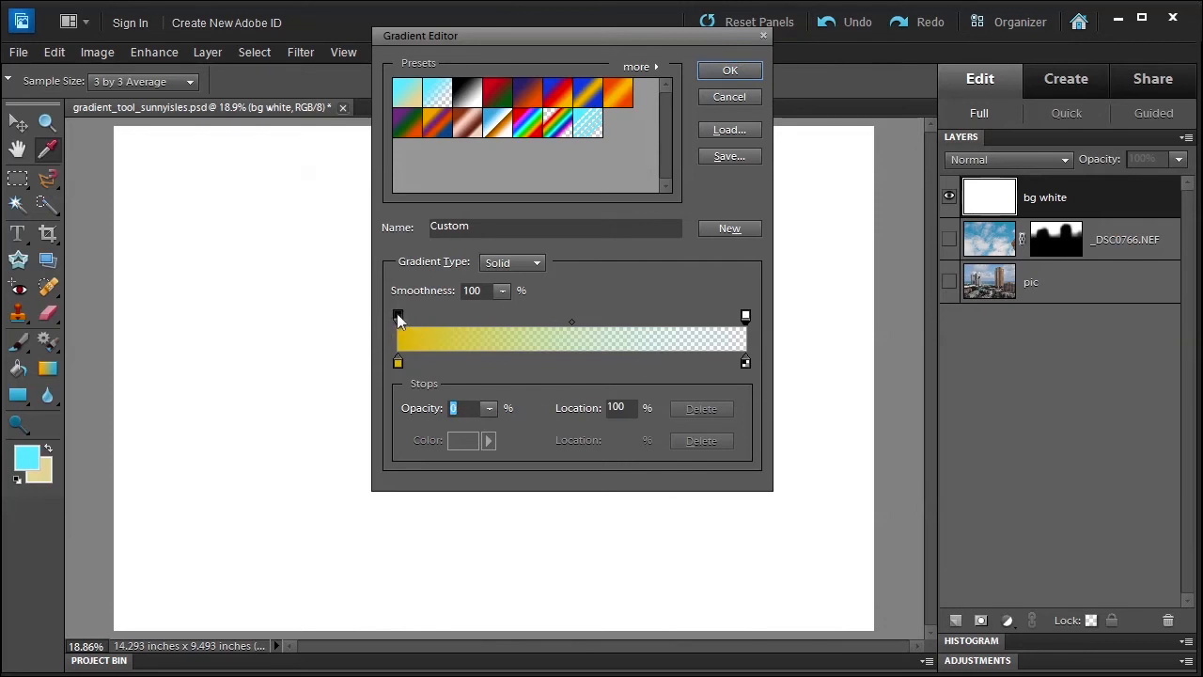
pyautogui.click(399, 316)
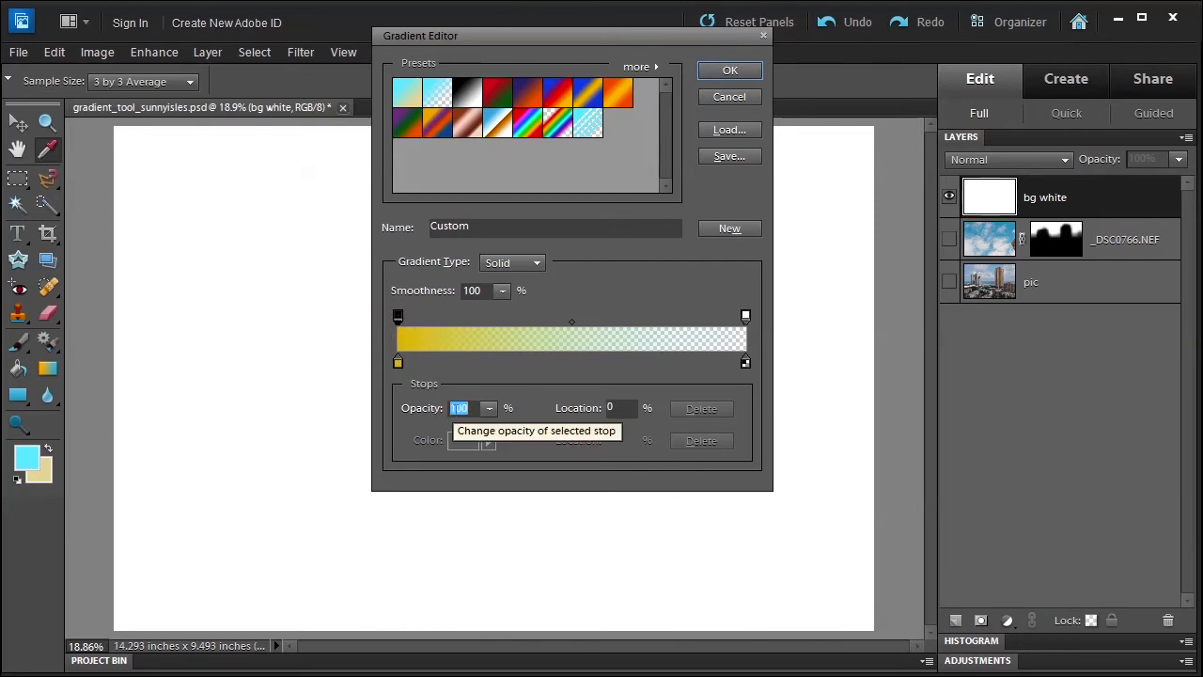
pyautogui.moveTo(528, 271)
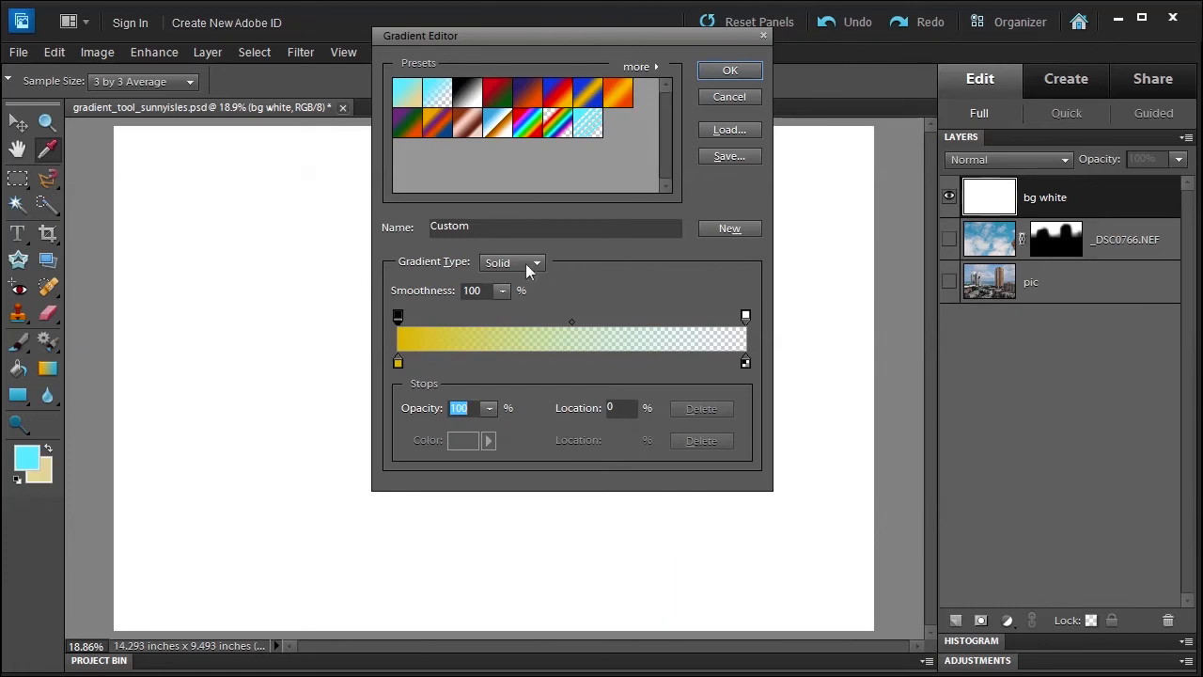
# Switch the gradient to Noise type, randomize its colours a few times and raise the roughness
pyautogui.click(511, 264)
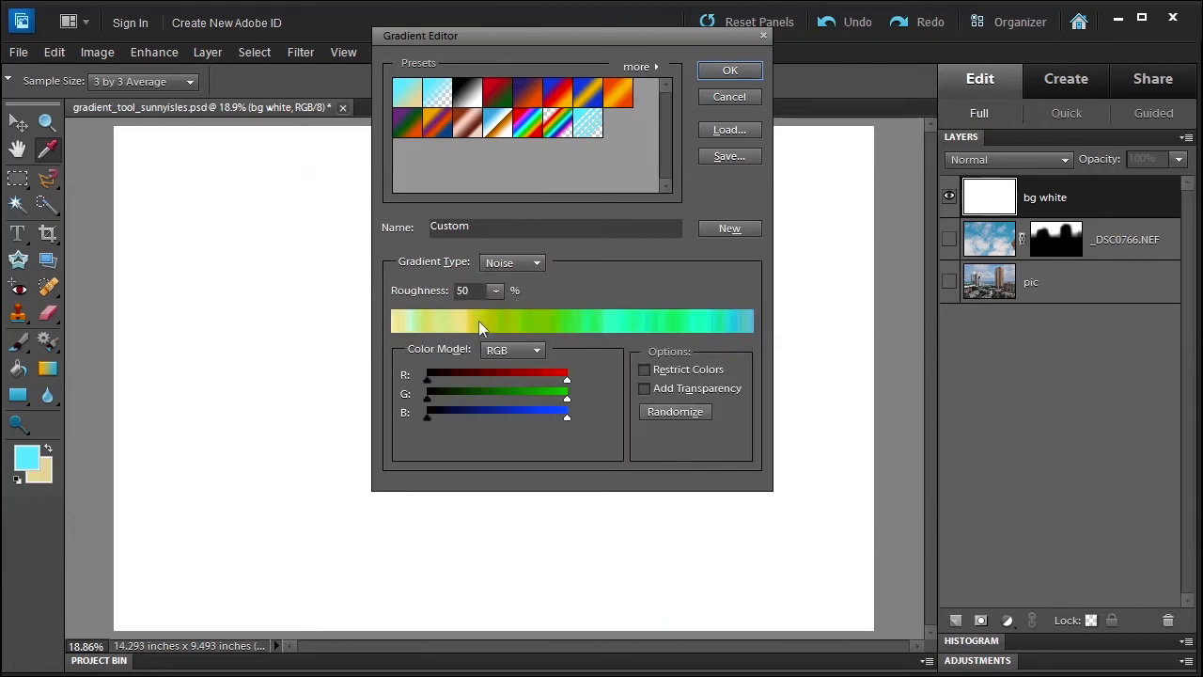
pyautogui.click(674, 412)
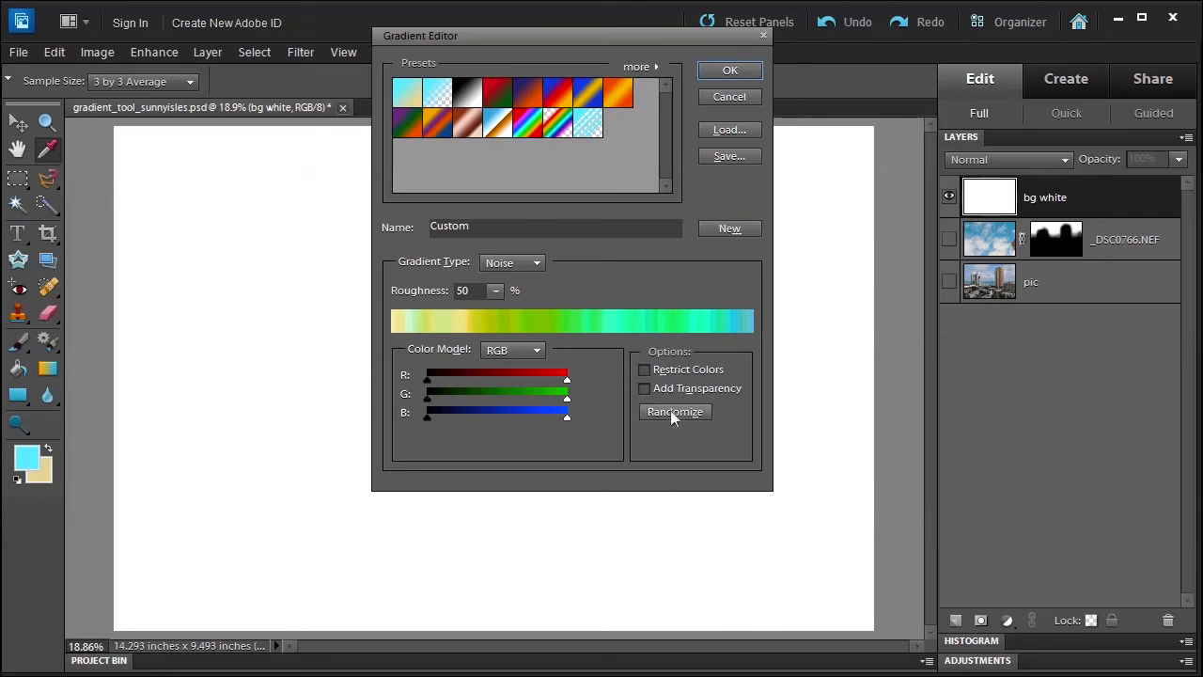
pyautogui.click(673, 412)
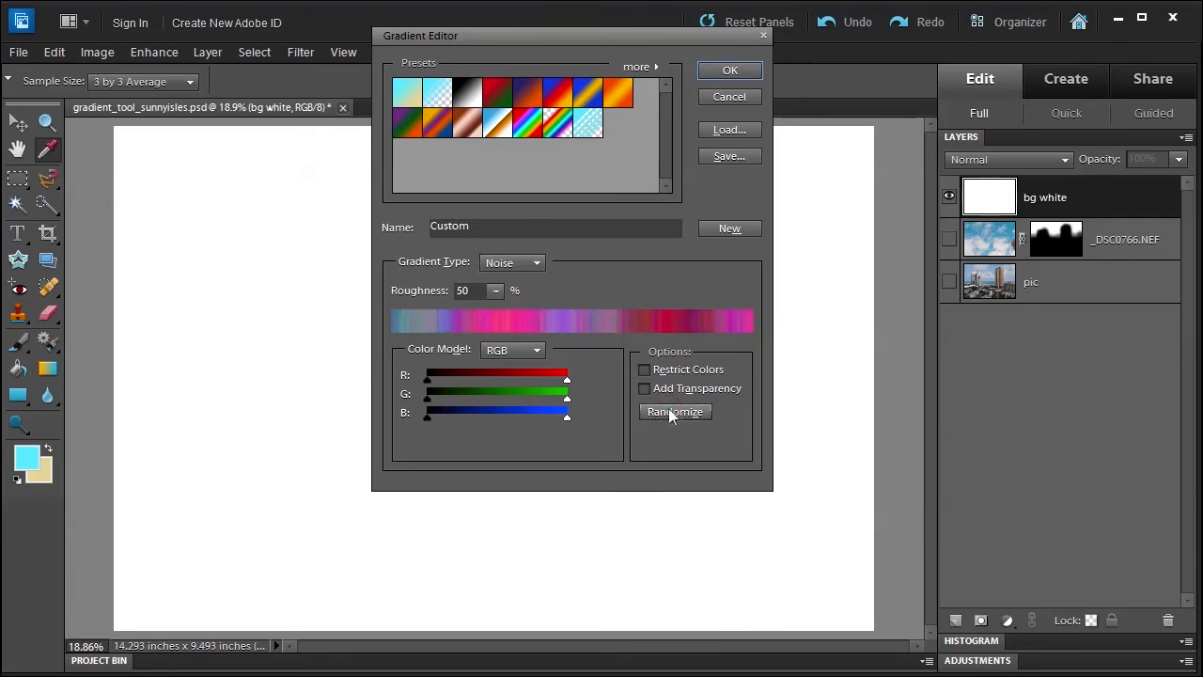
pyautogui.click(674, 412)
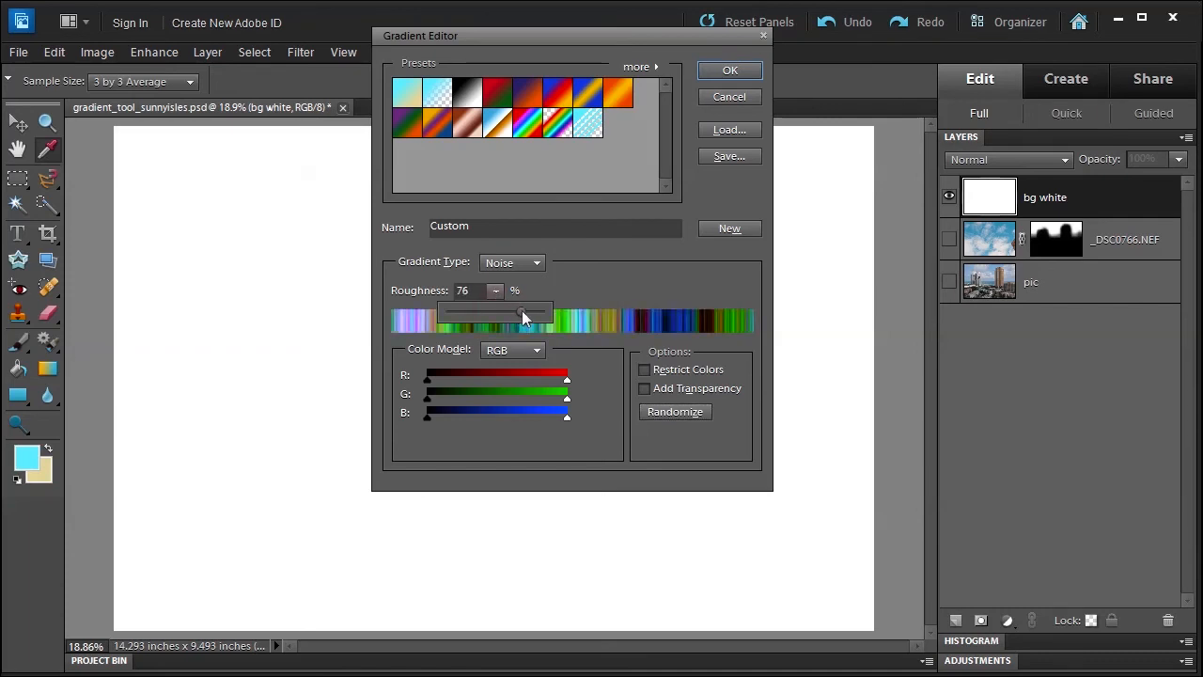
pyautogui.moveTo(523, 312); pyautogui.dragTo(481, 312)
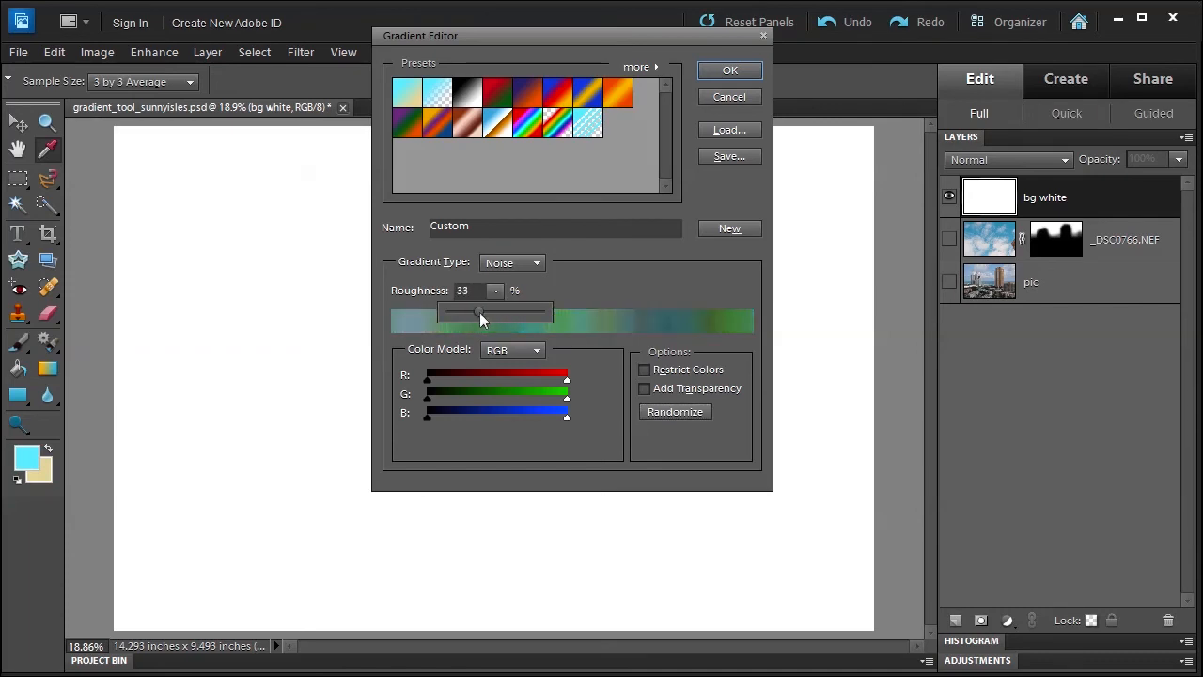
# Peek at the Color Model list, then set the gradient type back to Solid yellow-to-transparent
pyautogui.click(511, 350)
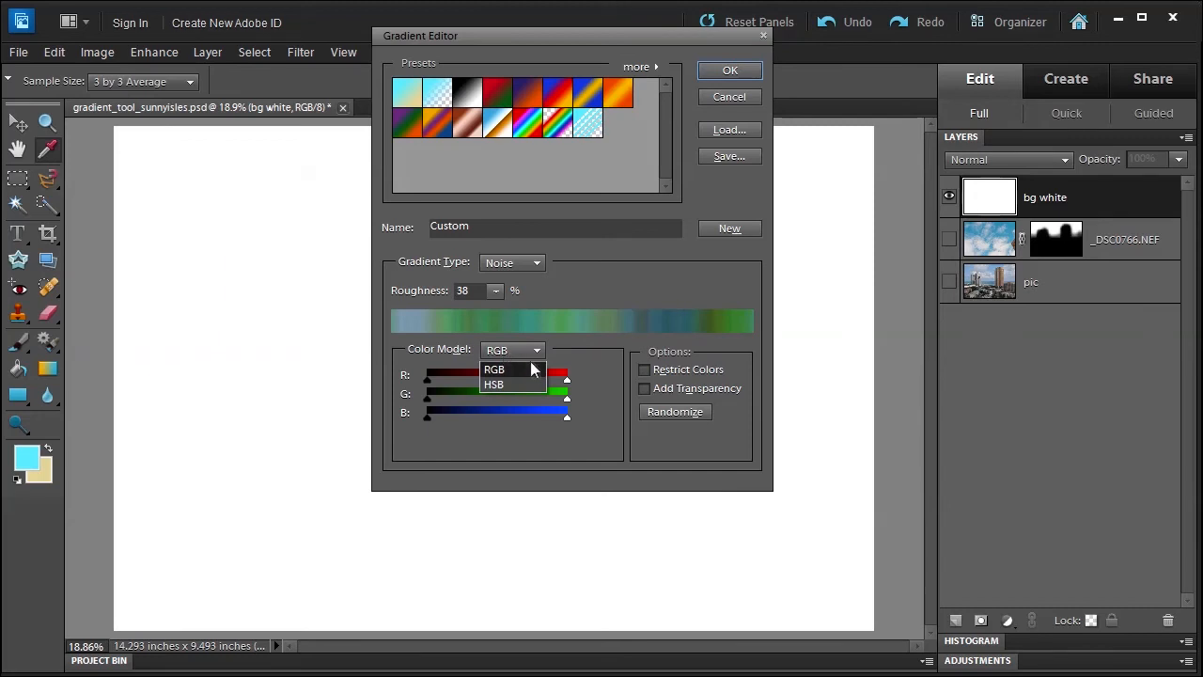
pyautogui.click(535, 263)
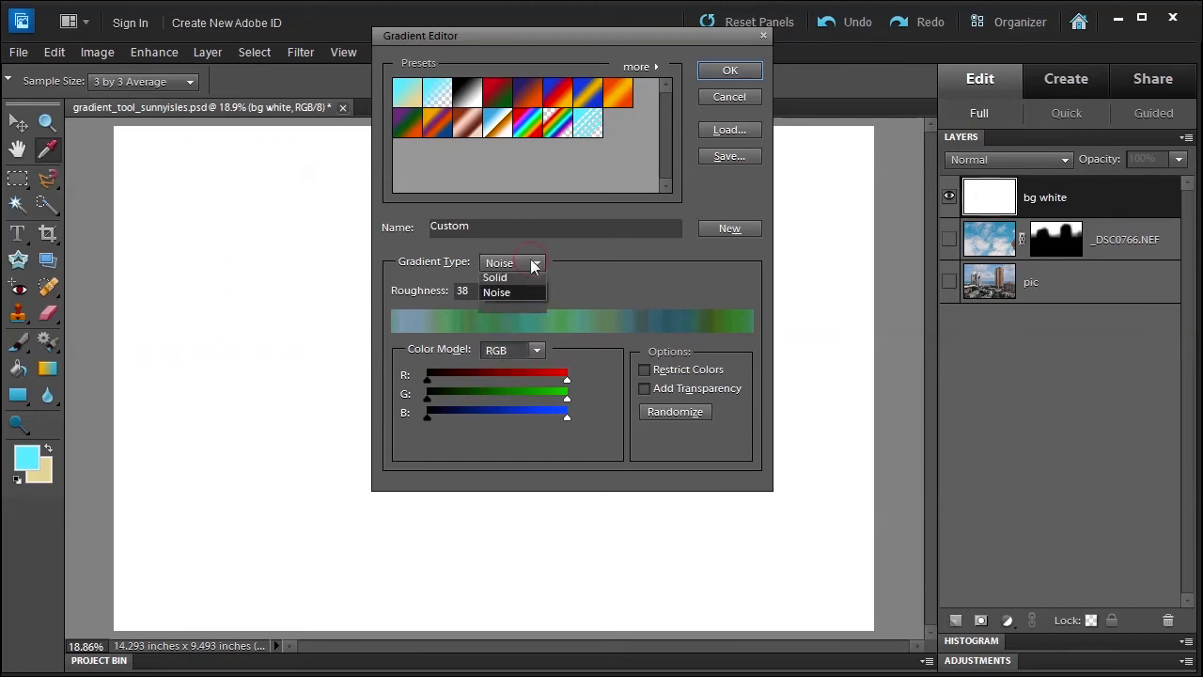
pyautogui.click(494, 278)
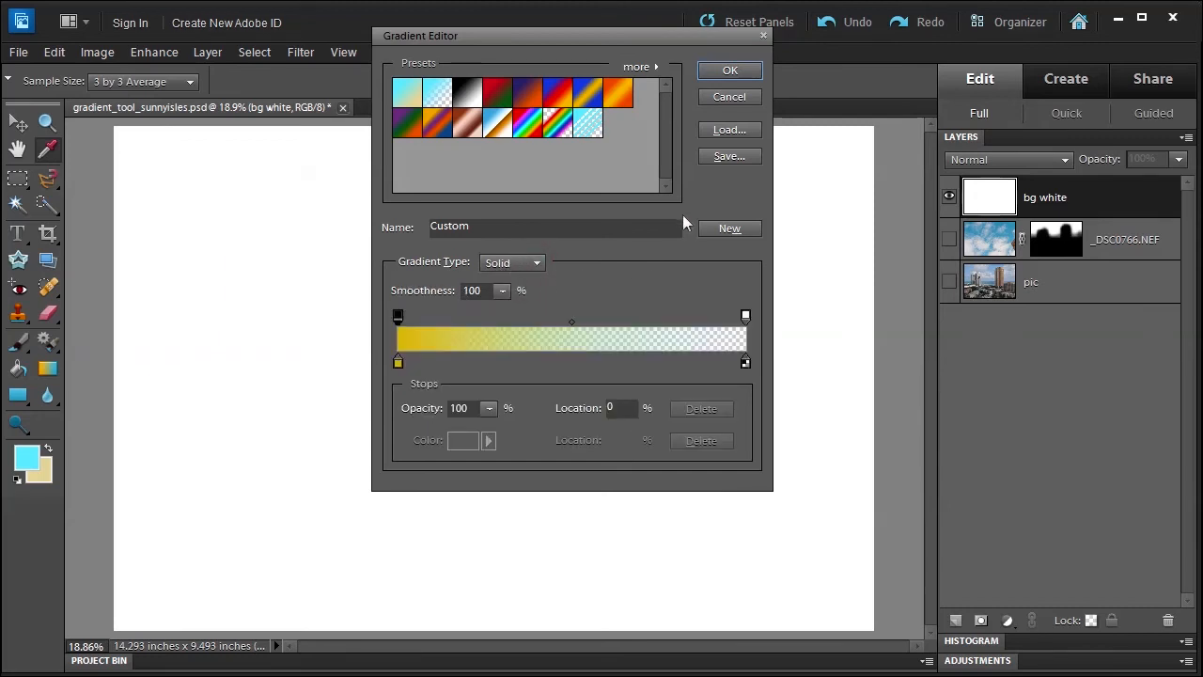
pyautogui.moveTo(567, 329)
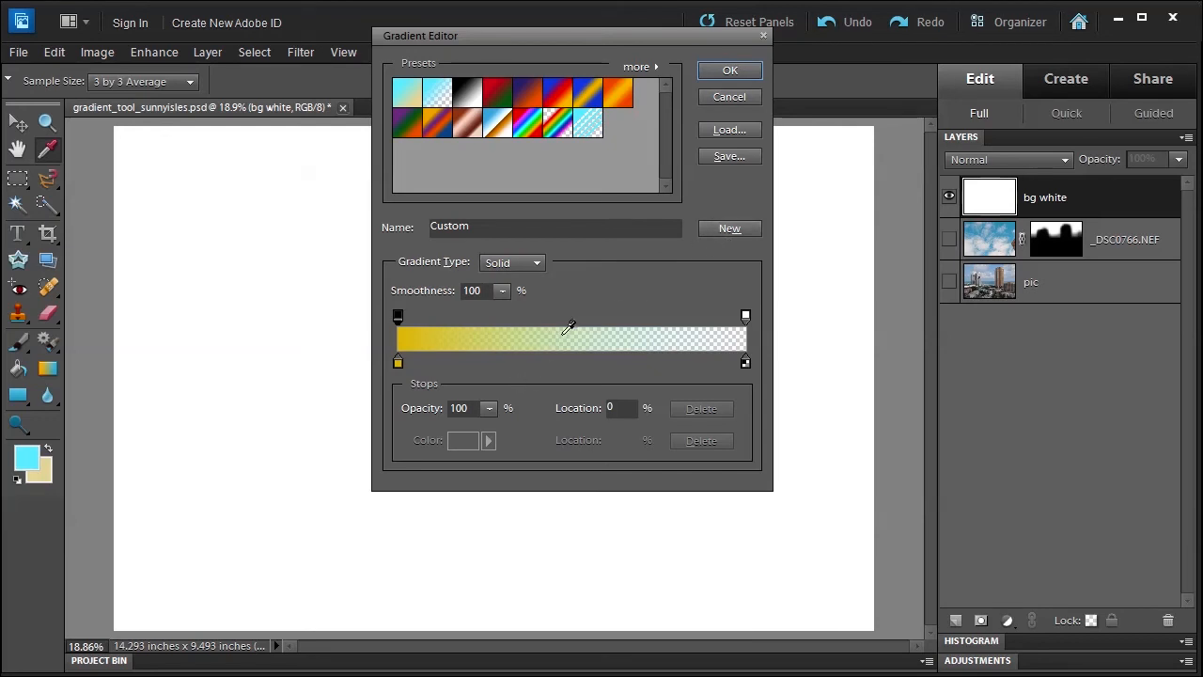
pyautogui.click(504, 361)
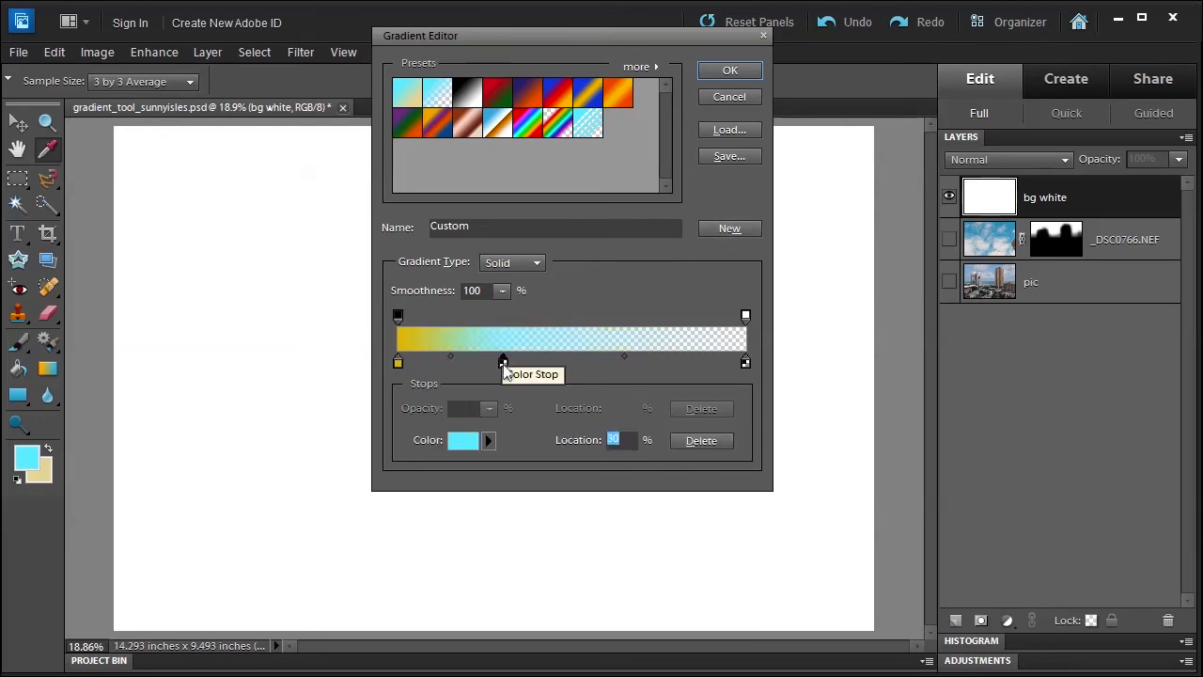
pyautogui.click(463, 440)
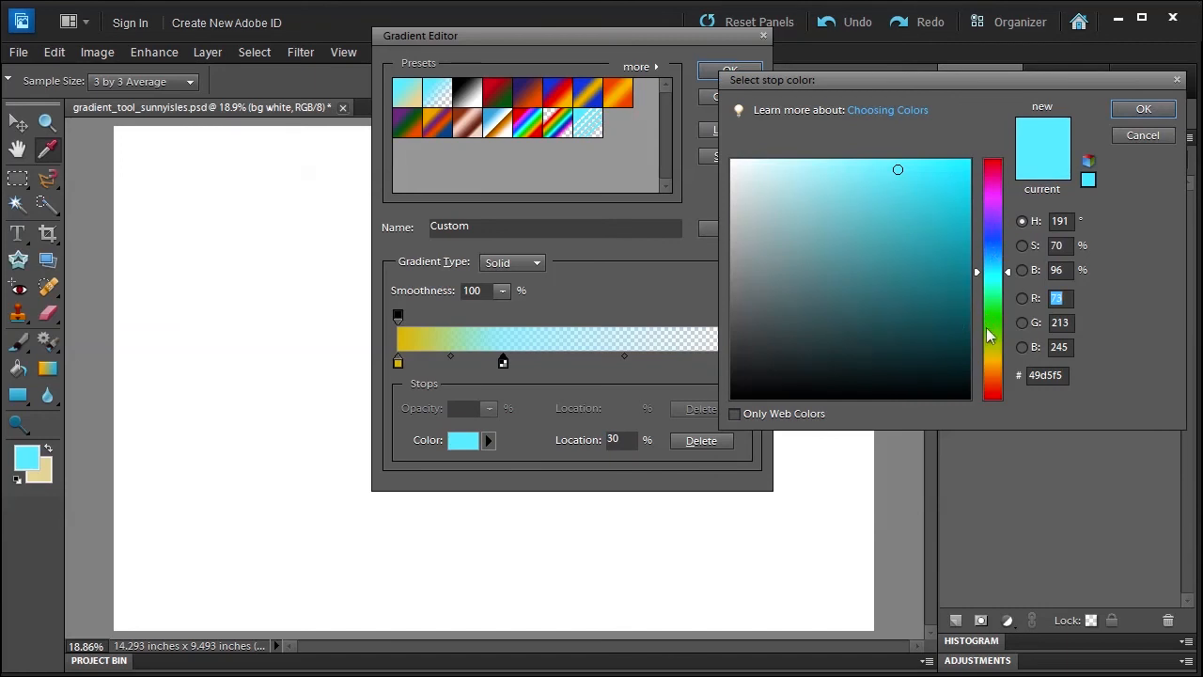
pyautogui.click(992, 323)
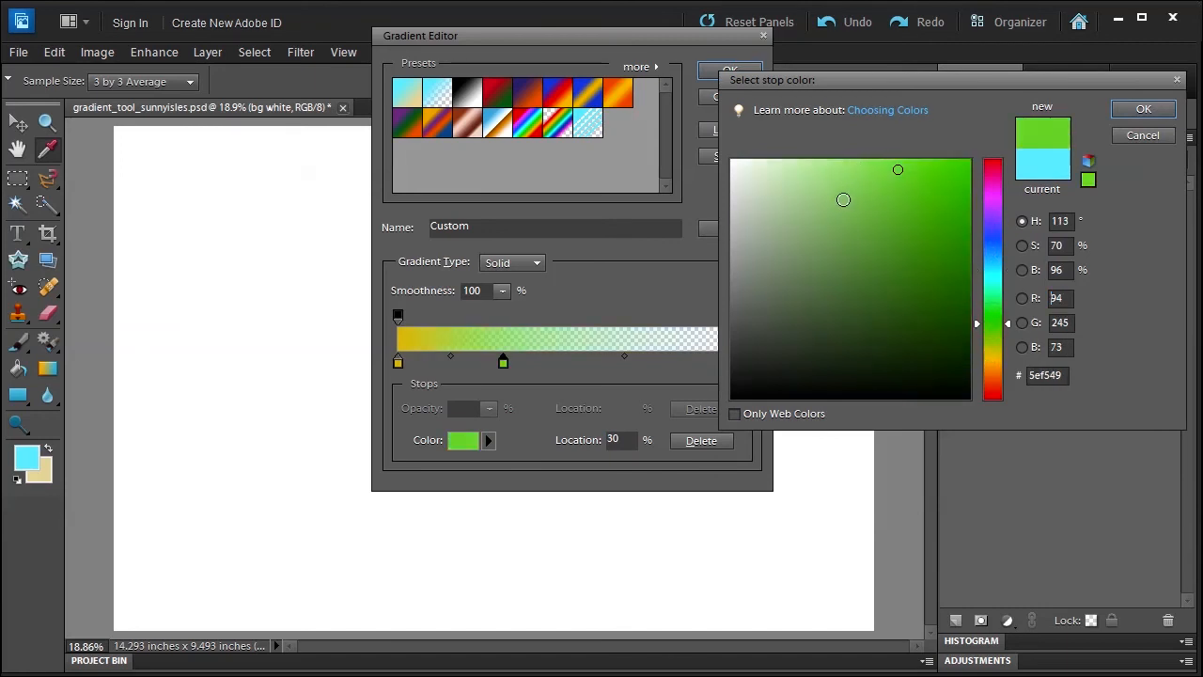
pyautogui.click(940, 173)
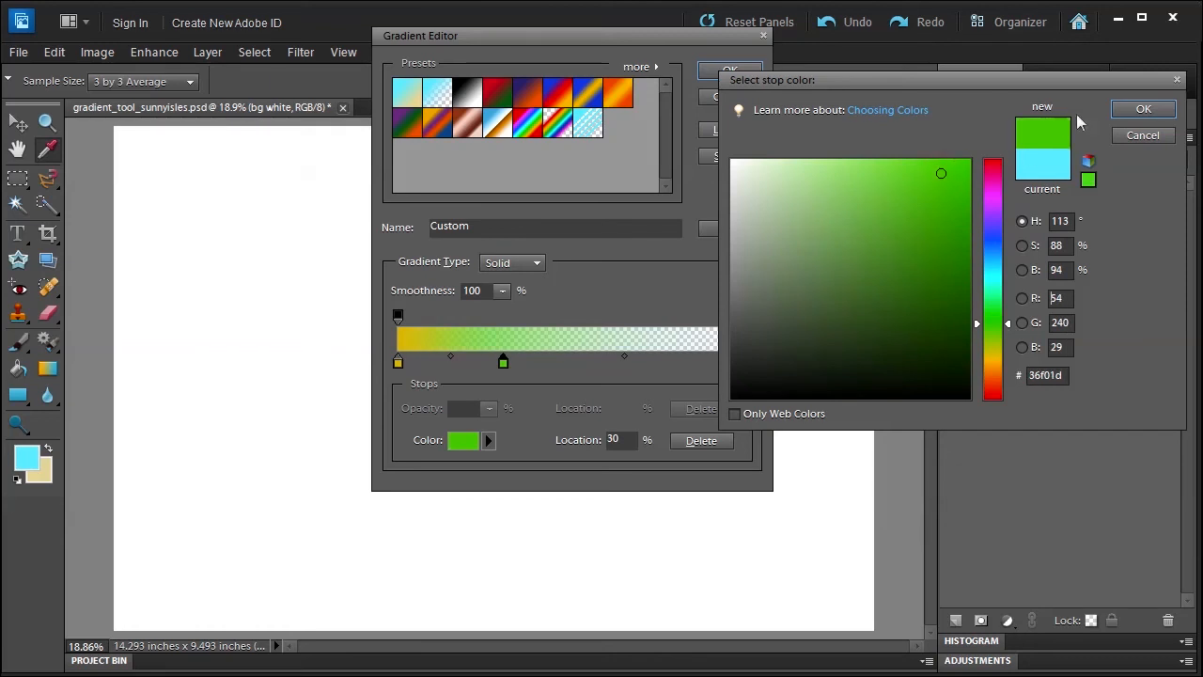
pyautogui.click(1142, 108)
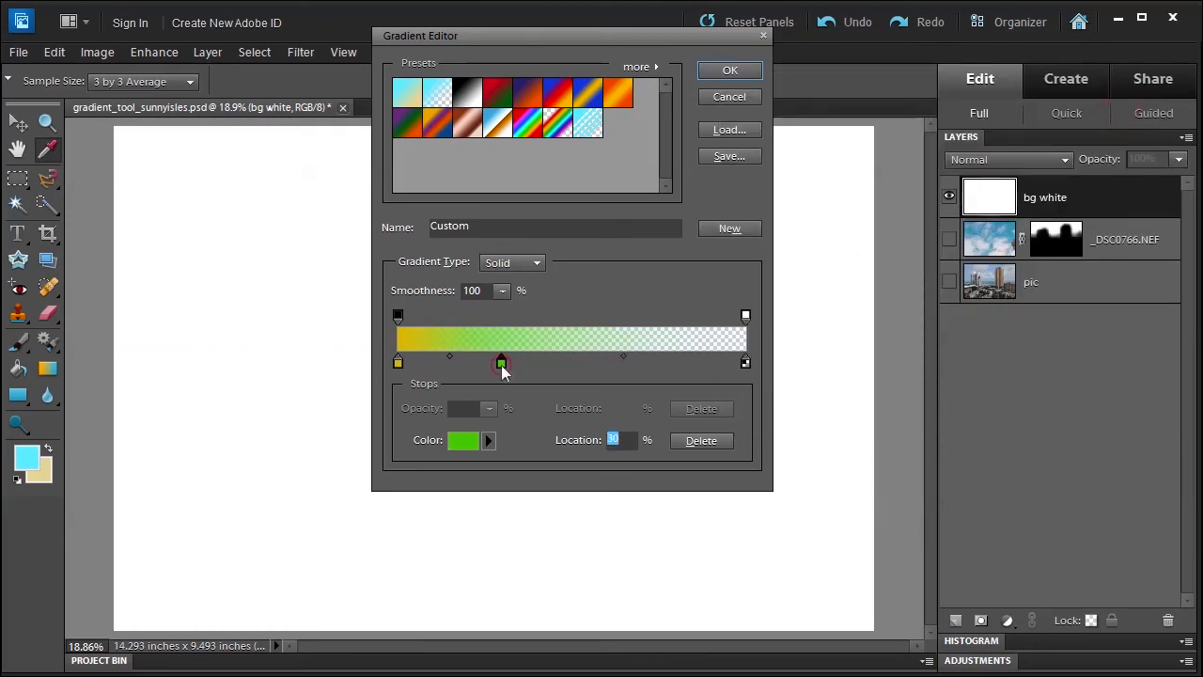
pyautogui.moveTo(500, 361); pyautogui.dragTo(562, 361)
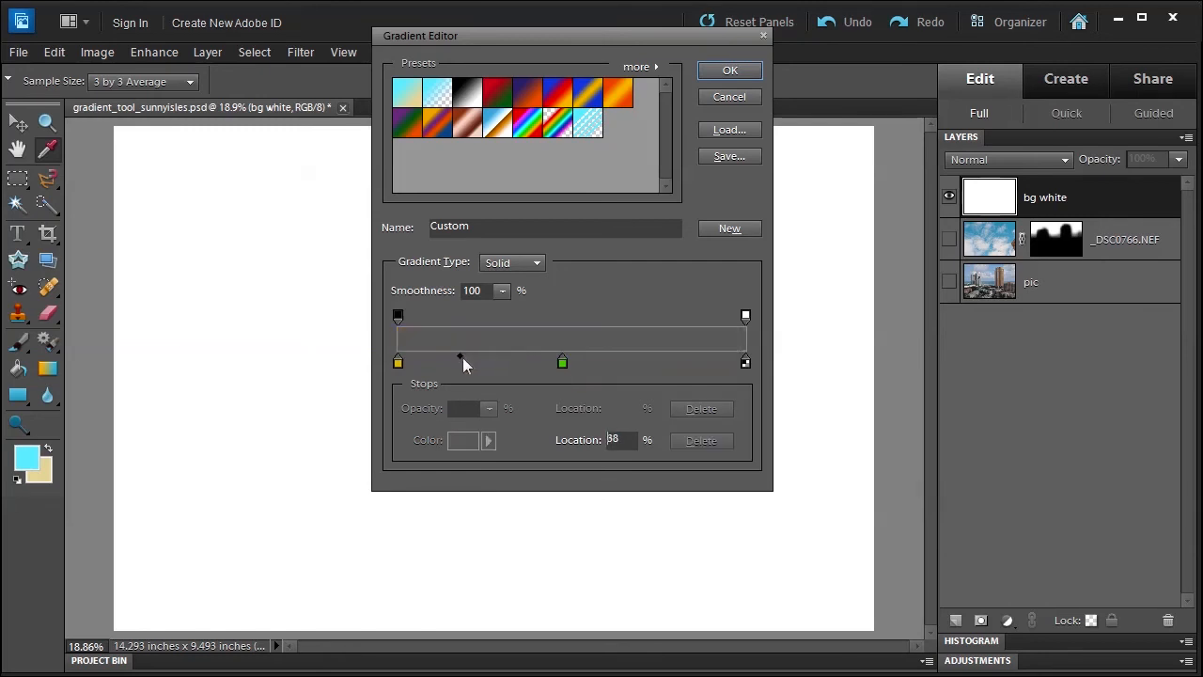
pyautogui.moveTo(460, 357); pyautogui.dragTo(470, 361)
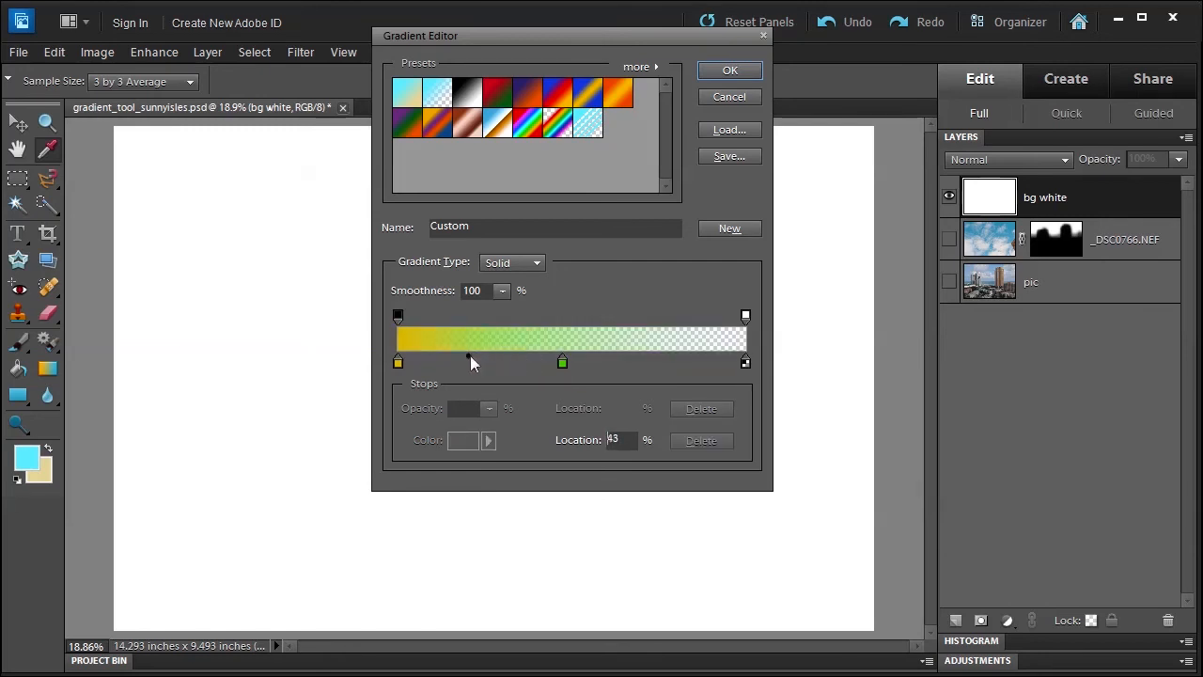
pyautogui.moveTo(560, 361); pyautogui.dragTo(466, 361)
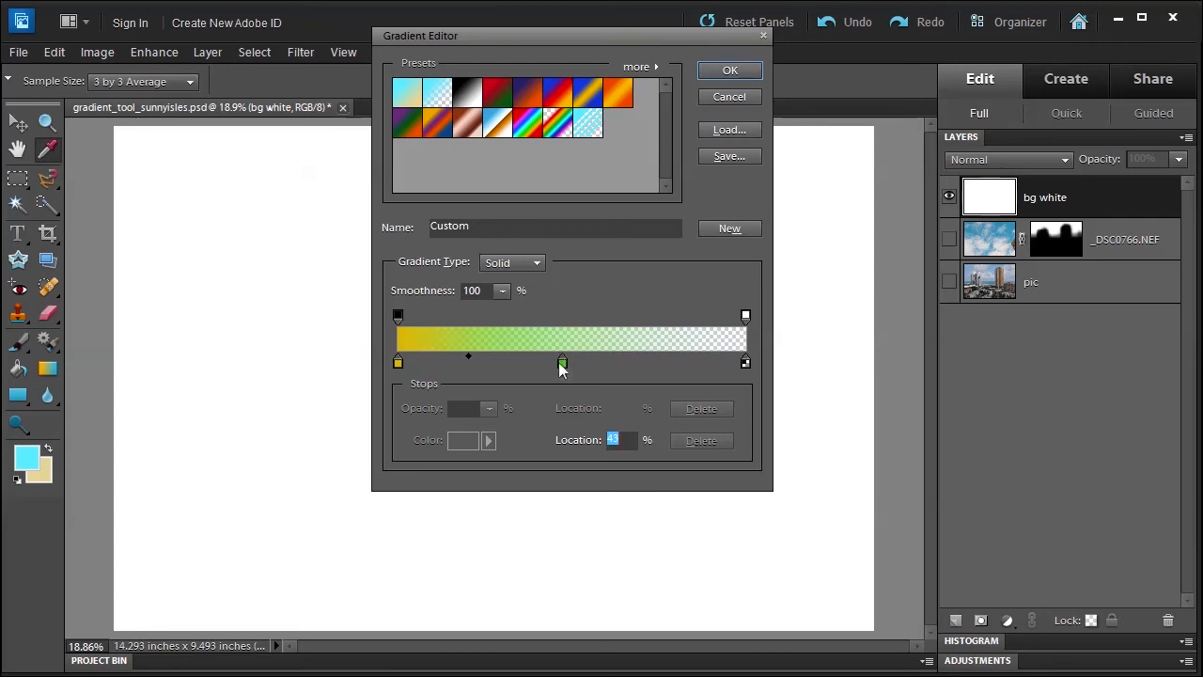
pyautogui.click(560, 361)
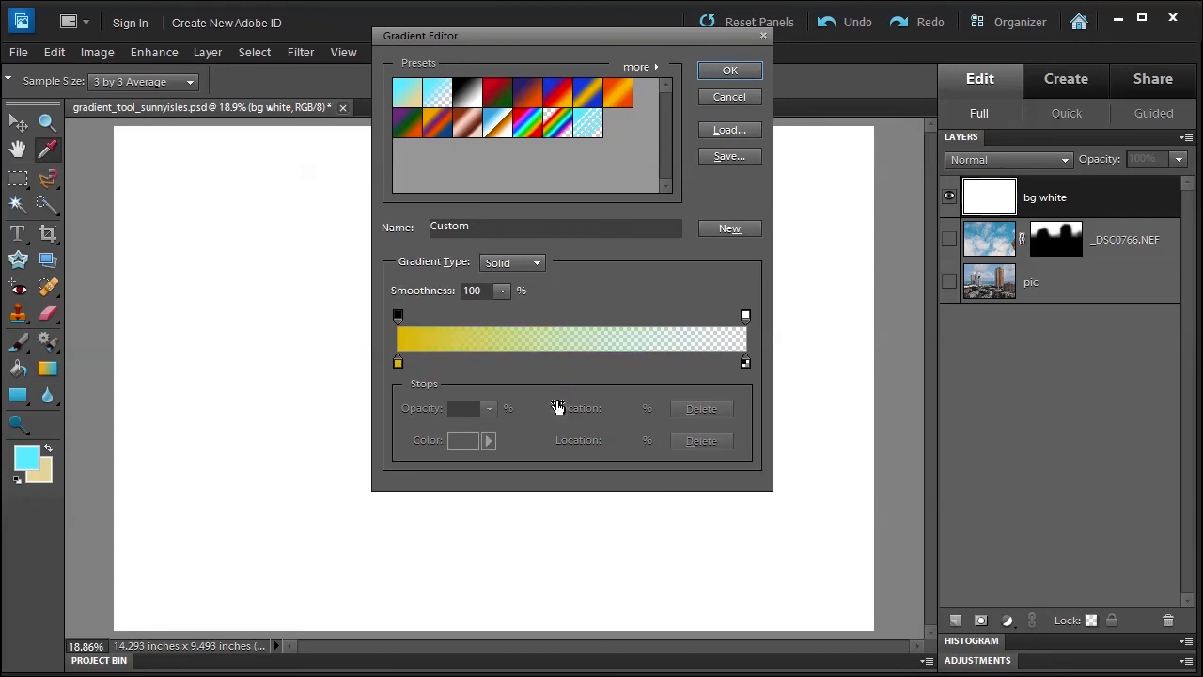
pyautogui.moveTo(504, 361)
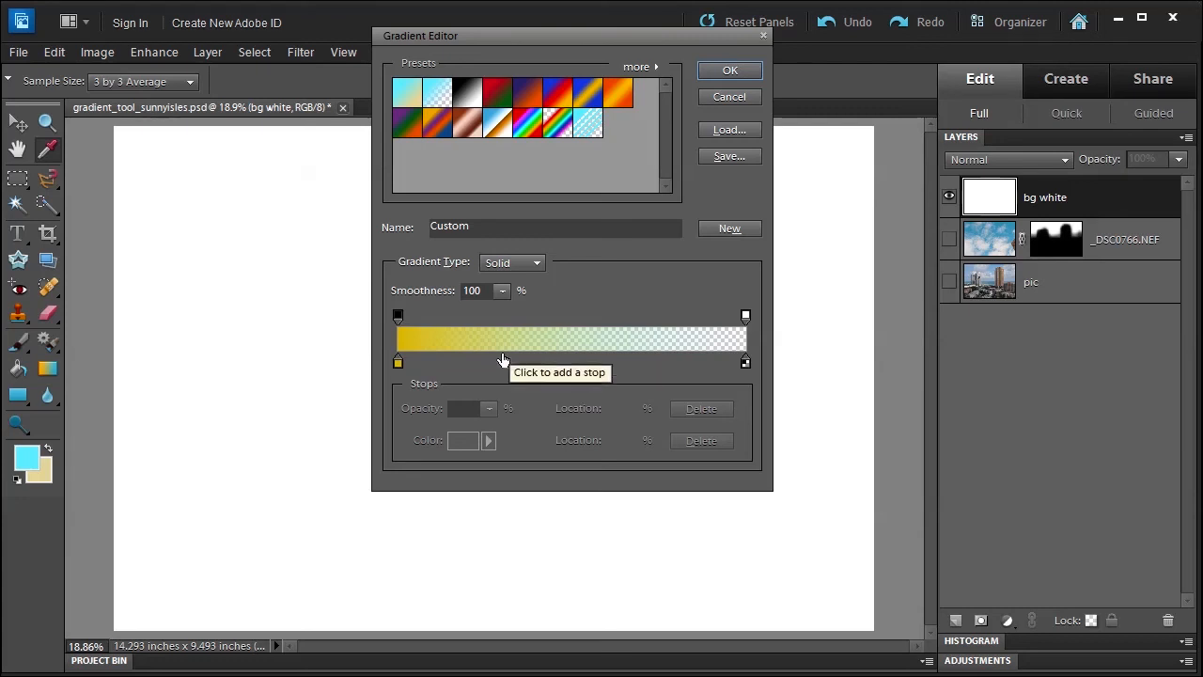
pyautogui.moveTo(724, 273)
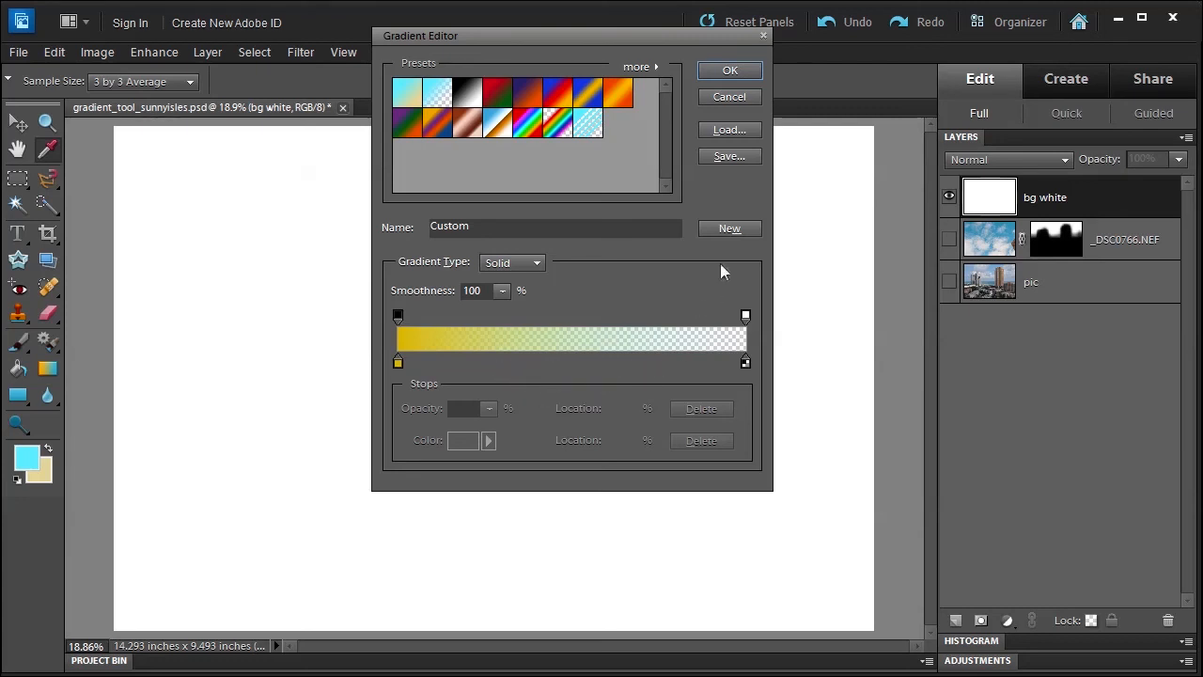
pyautogui.moveTo(729, 156)
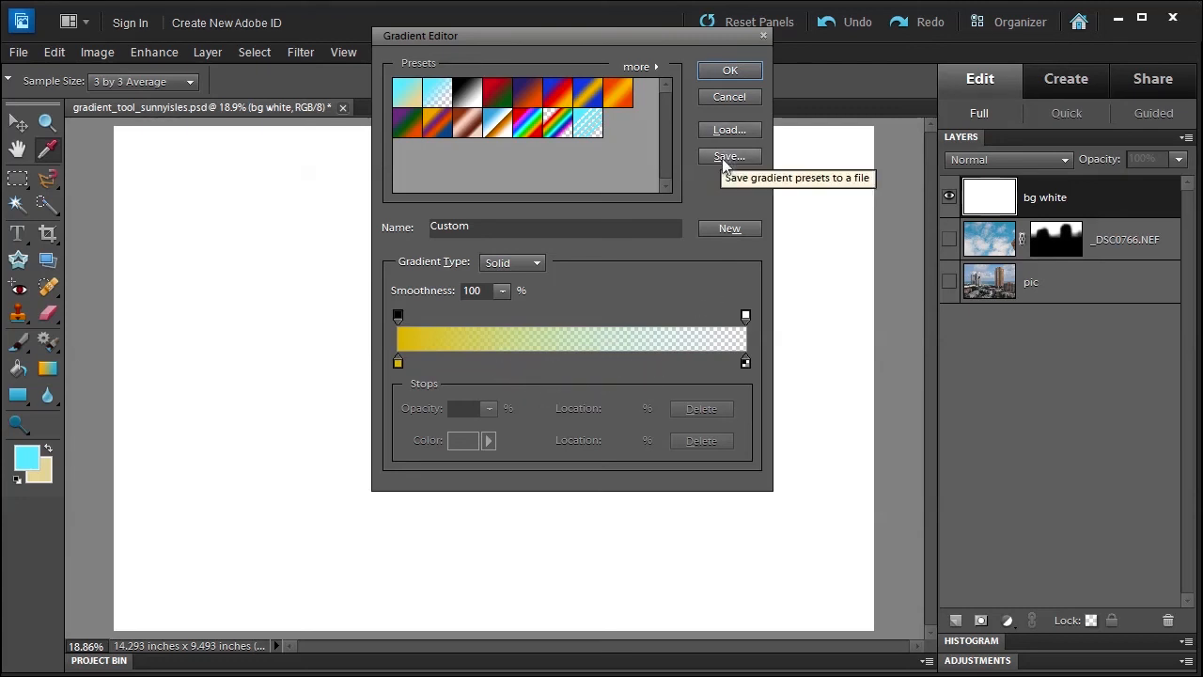
# Accept the custom yellow-to-transparent gradient with OK and close the Gradient Editor
pyautogui.click(729, 156)
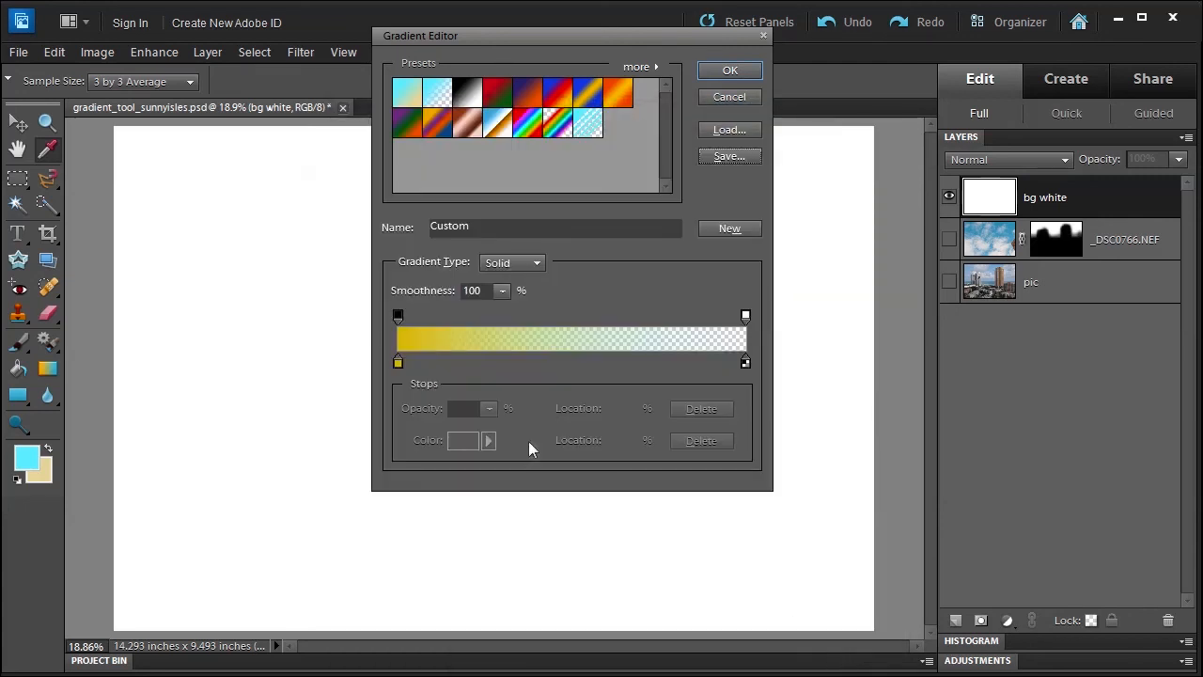
pyautogui.moveTo(556, 327)
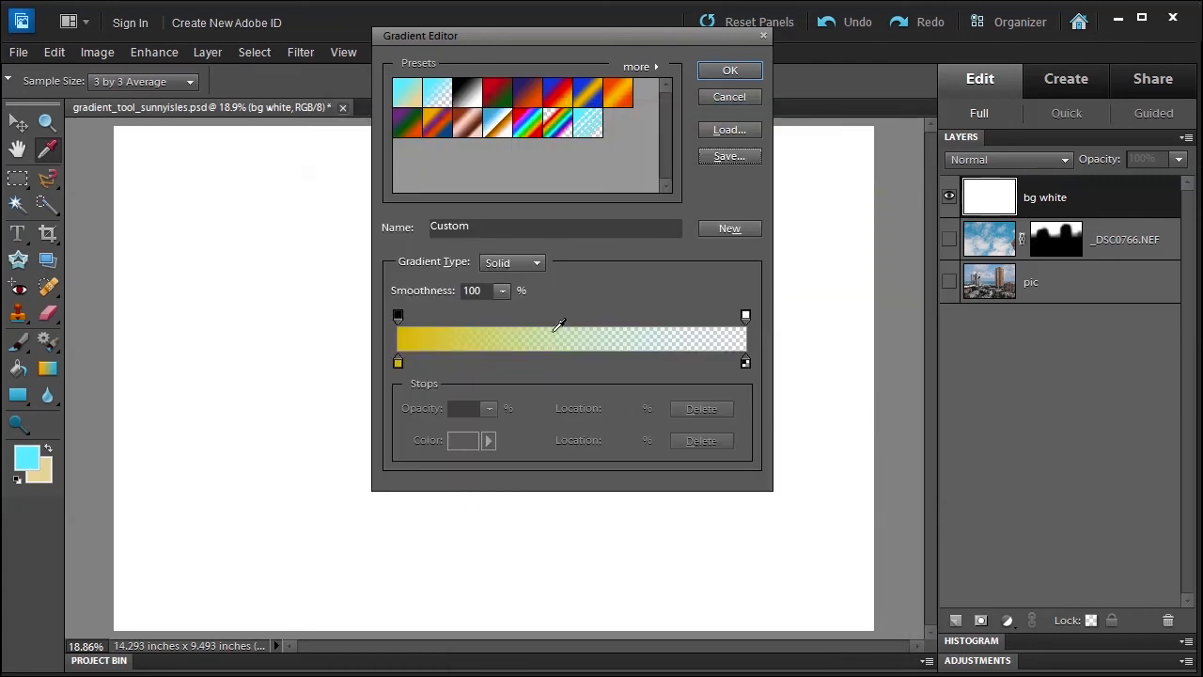
pyautogui.moveTo(730, 230)
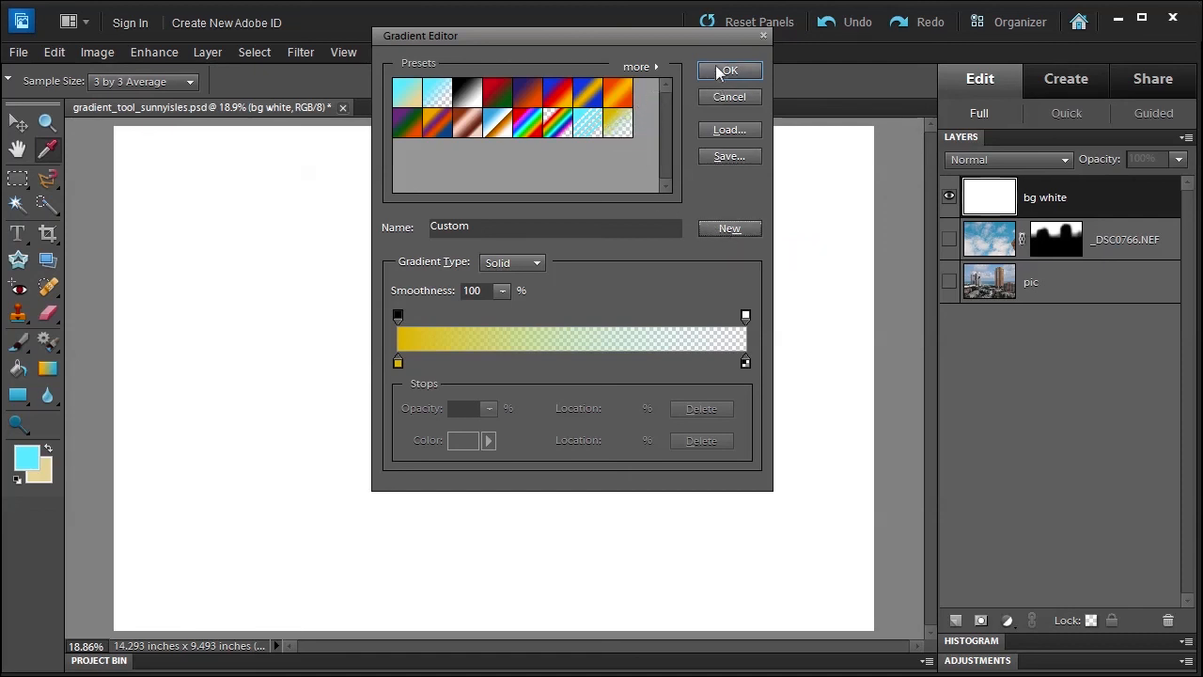
pyautogui.click(639, 68)
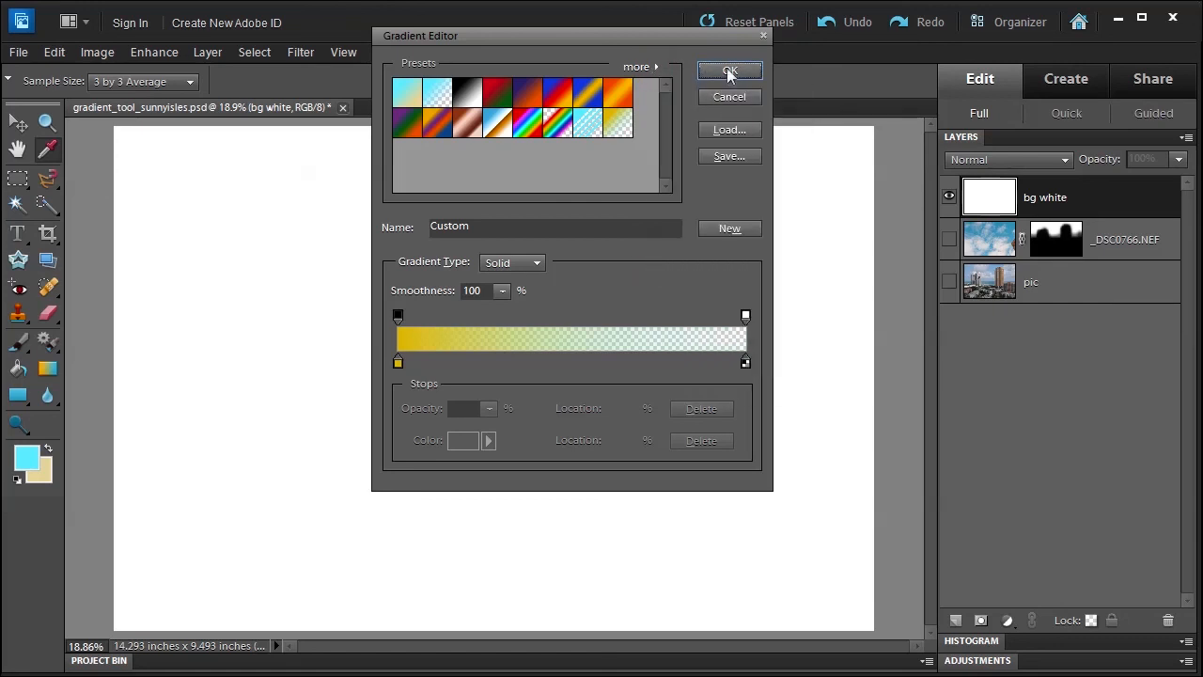
pyautogui.click(729, 71)
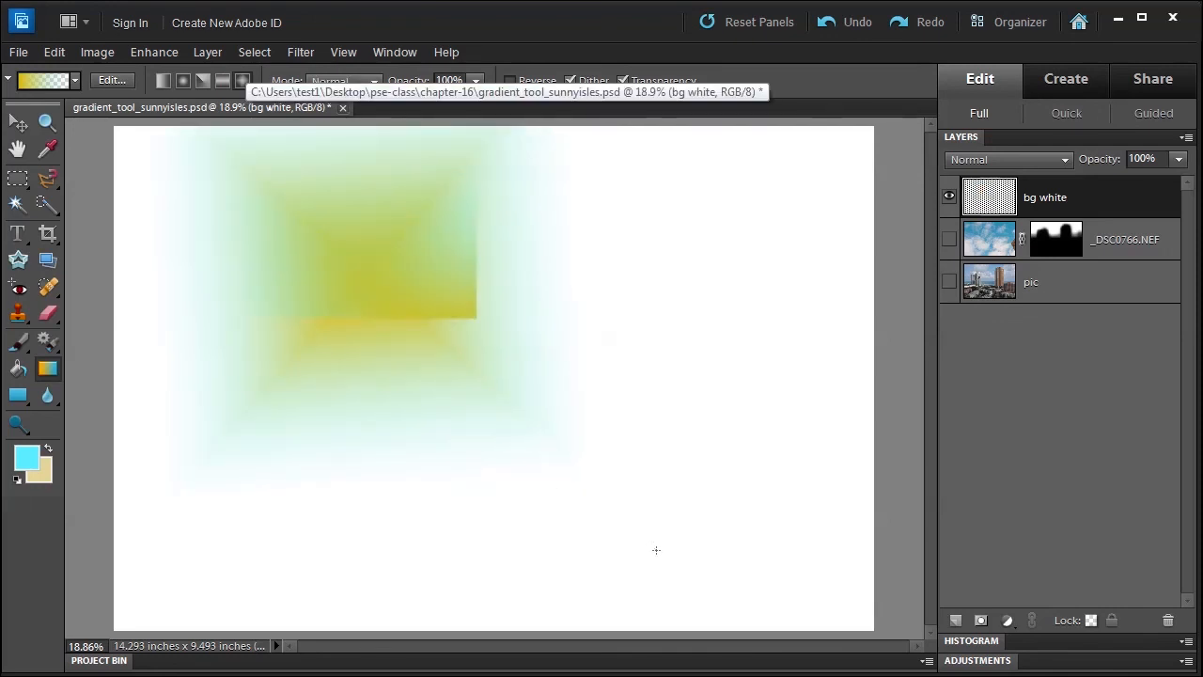
pyautogui.moveTo(506, 416); pyautogui.dragTo(709, 541)
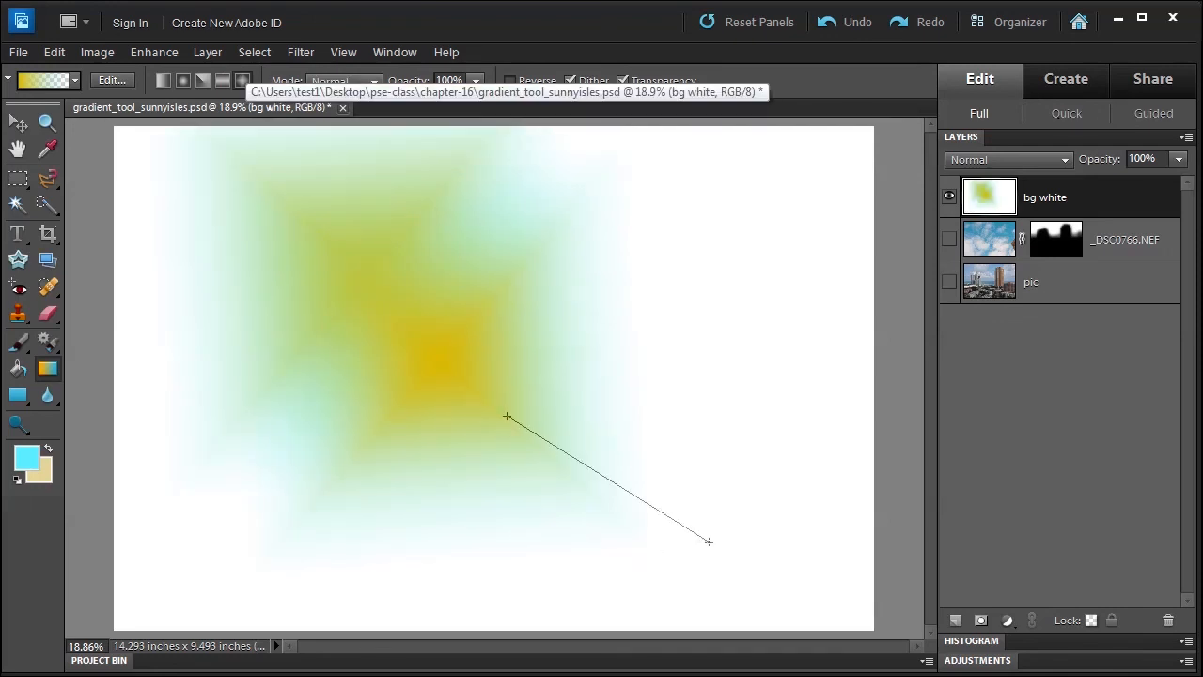
pyautogui.moveTo(567, 472); pyautogui.dragTo(752, 556)
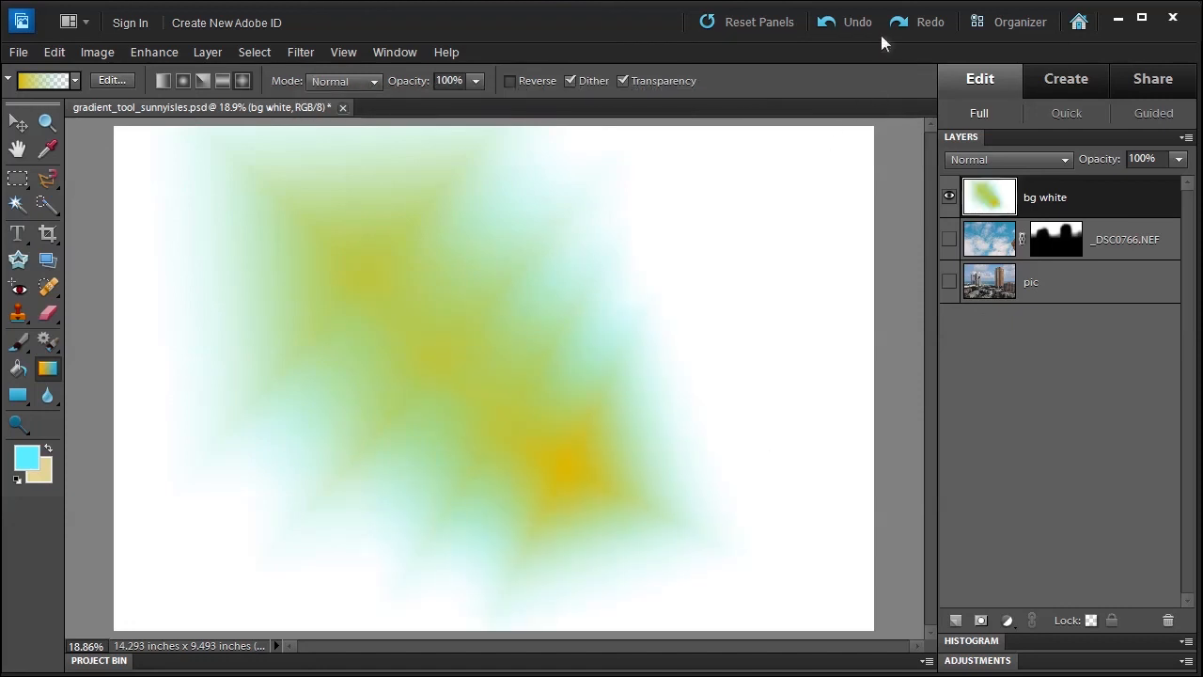
pyautogui.click(857, 23)
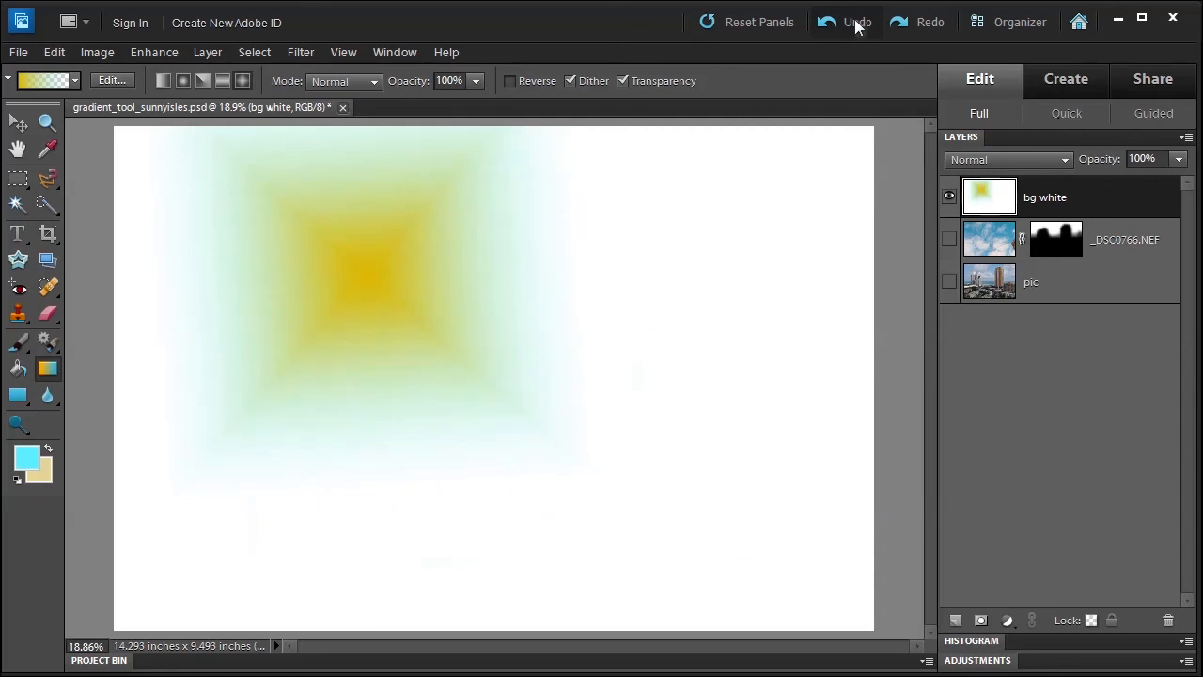
pyautogui.click(846, 23)
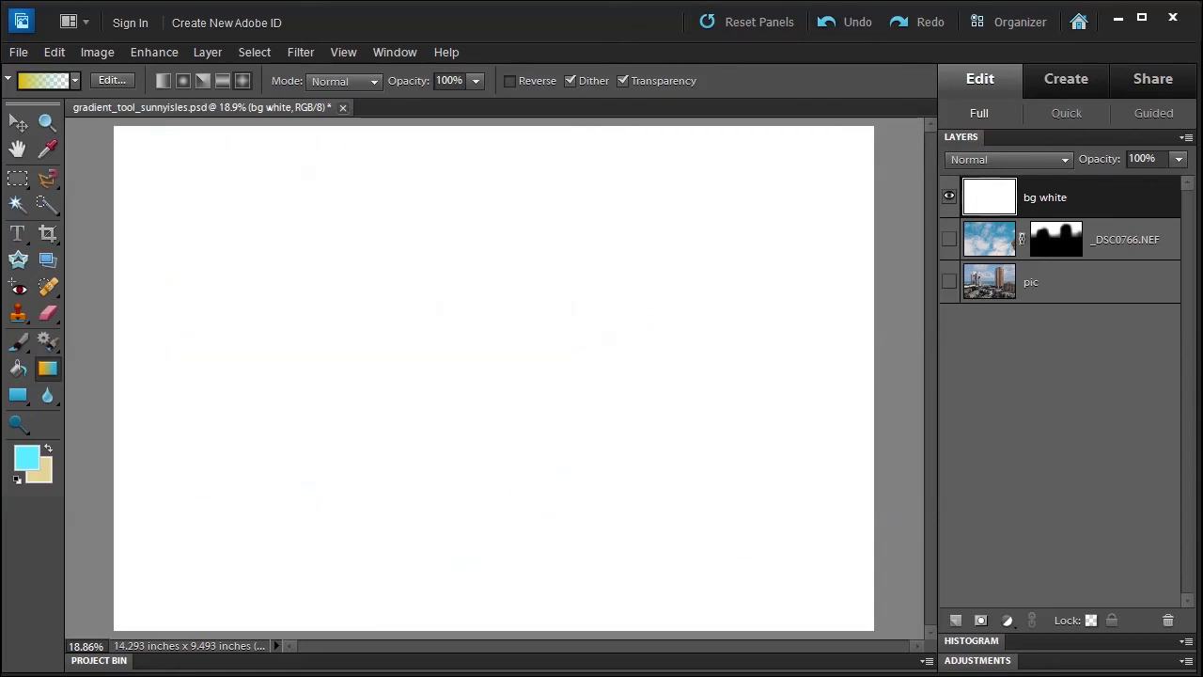